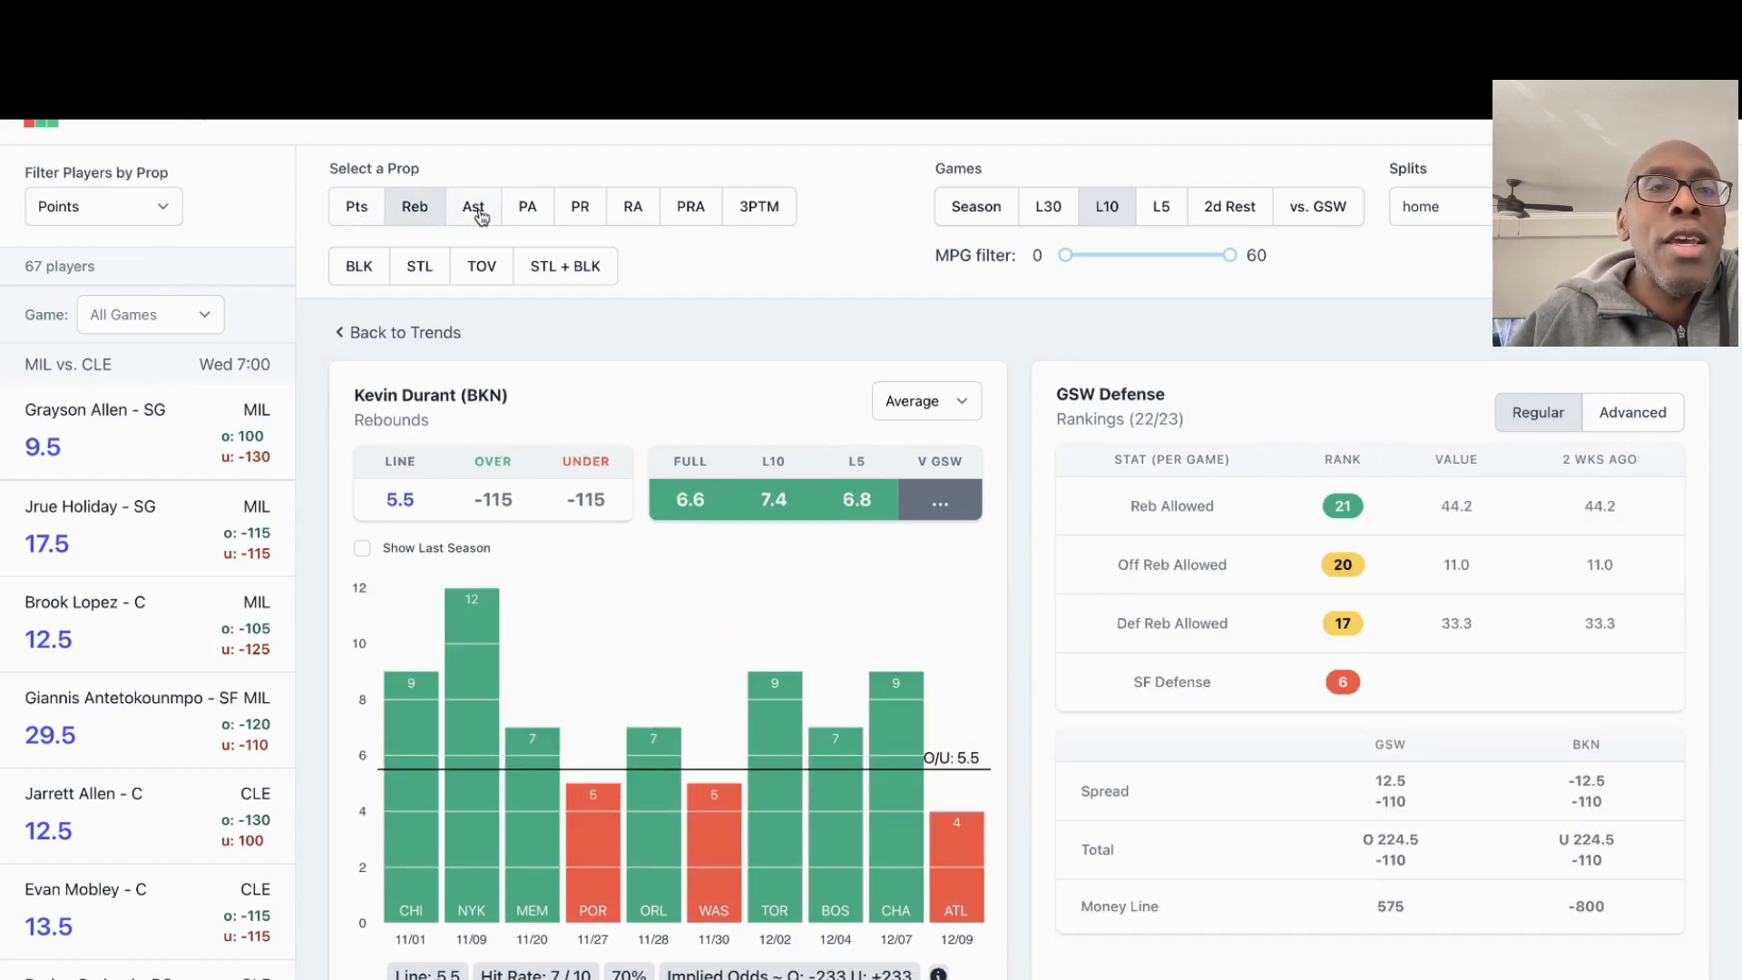
Cycle Durant's prop through Ast, RA and PR, landing on the PRA 38.5-line game log
left_click(473, 205)
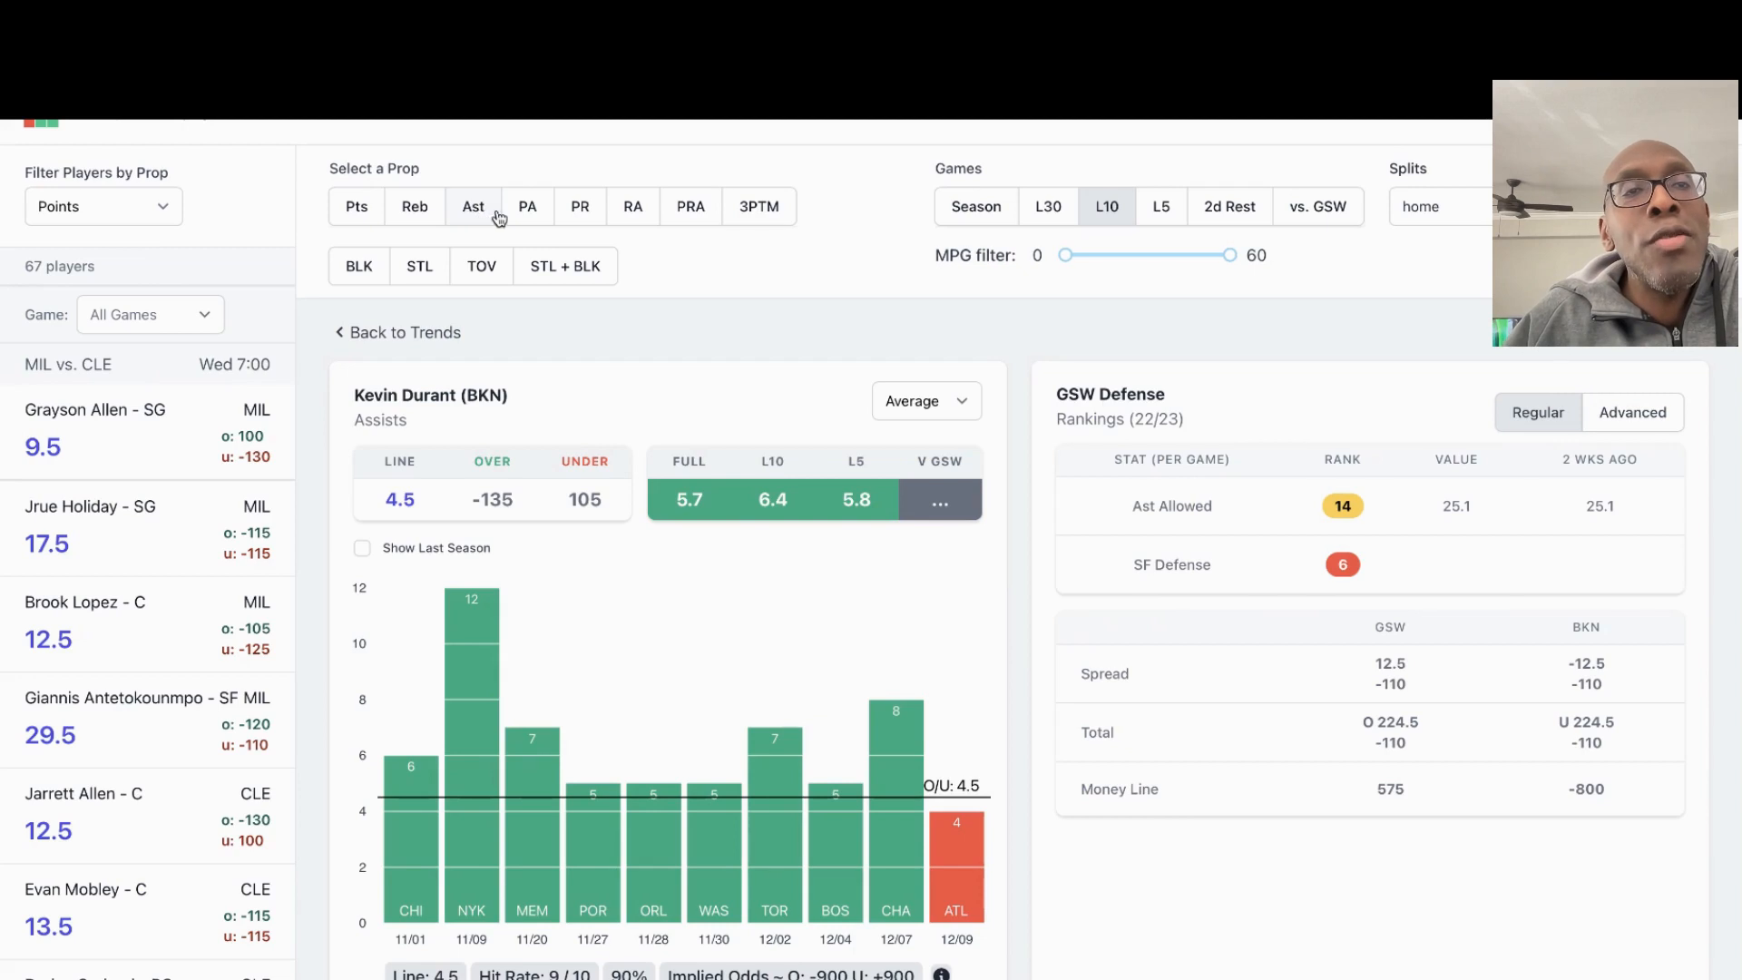
left_click(632, 207)
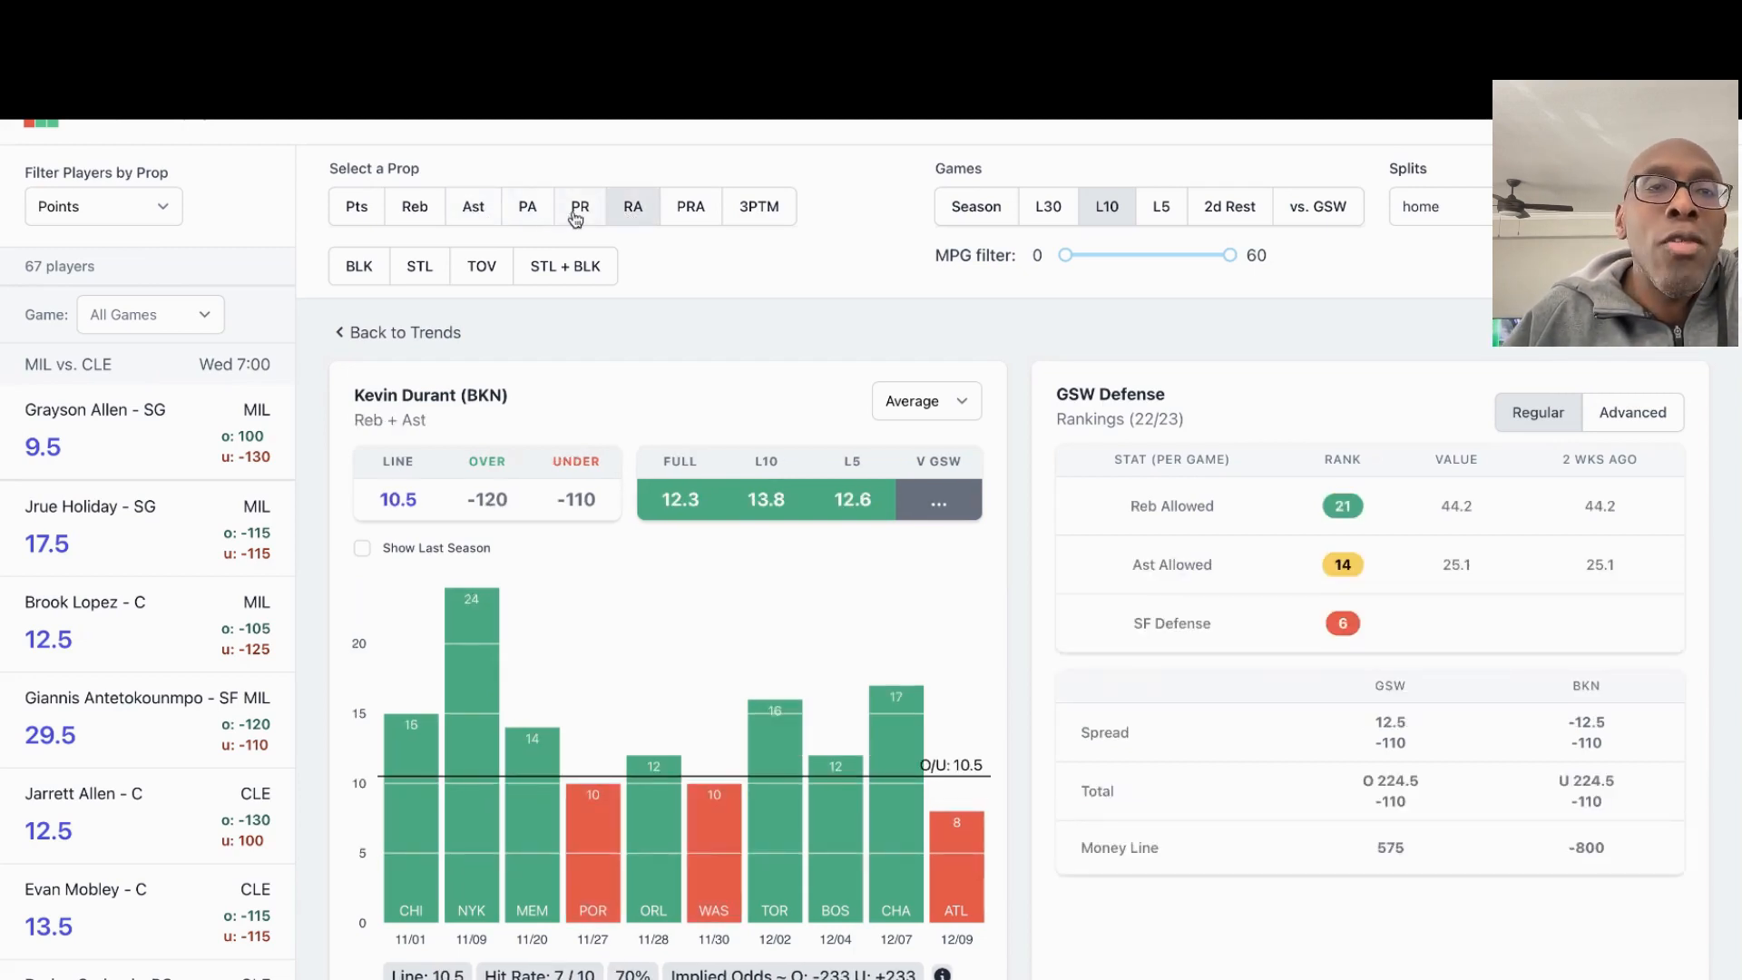
left_click(579, 205)
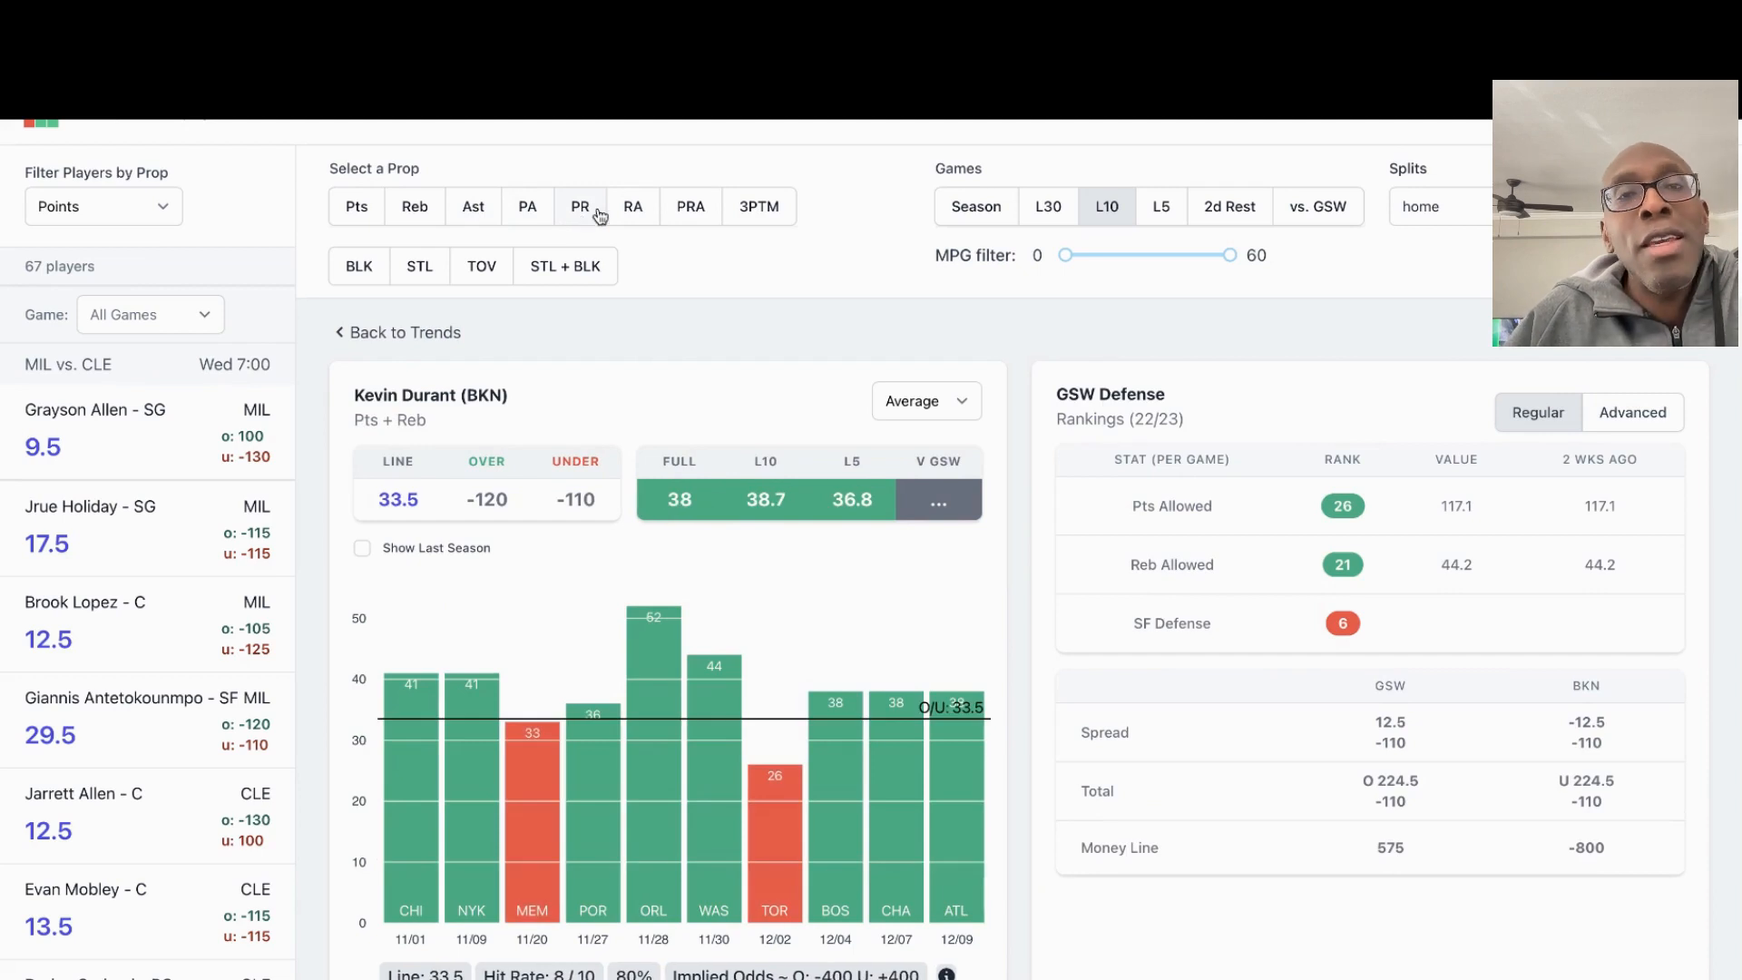
left_click(690, 207)
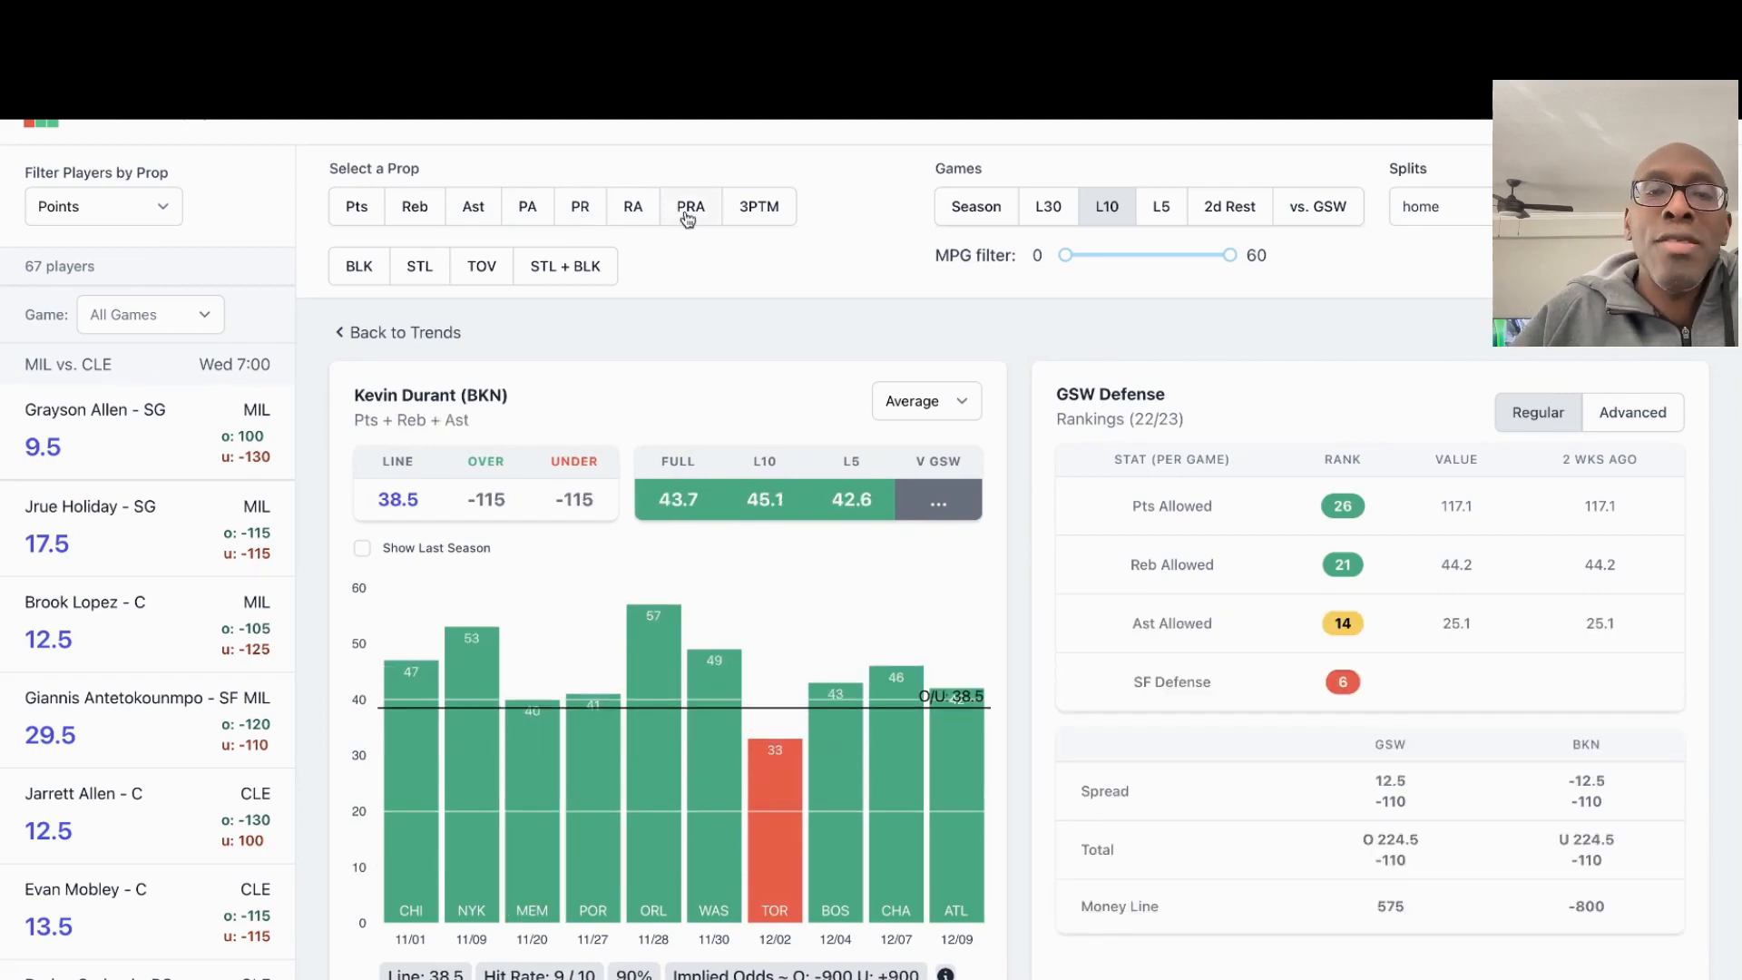
left_click(689, 205)
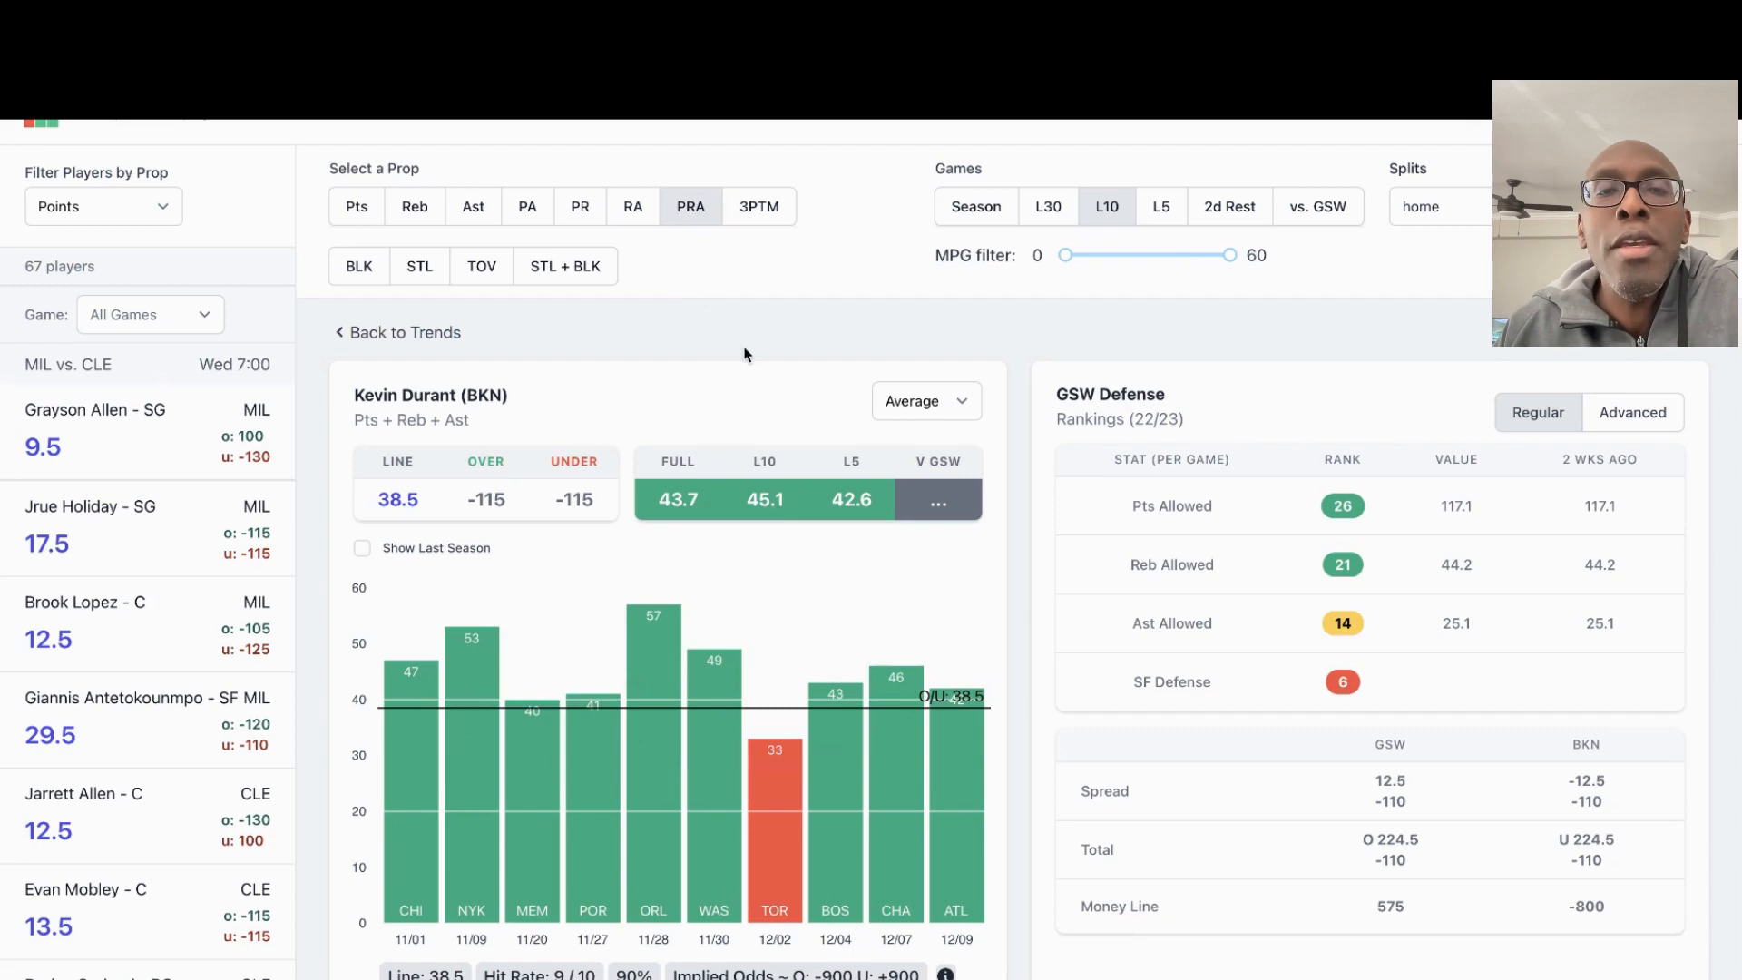
mouse_move(755, 379)
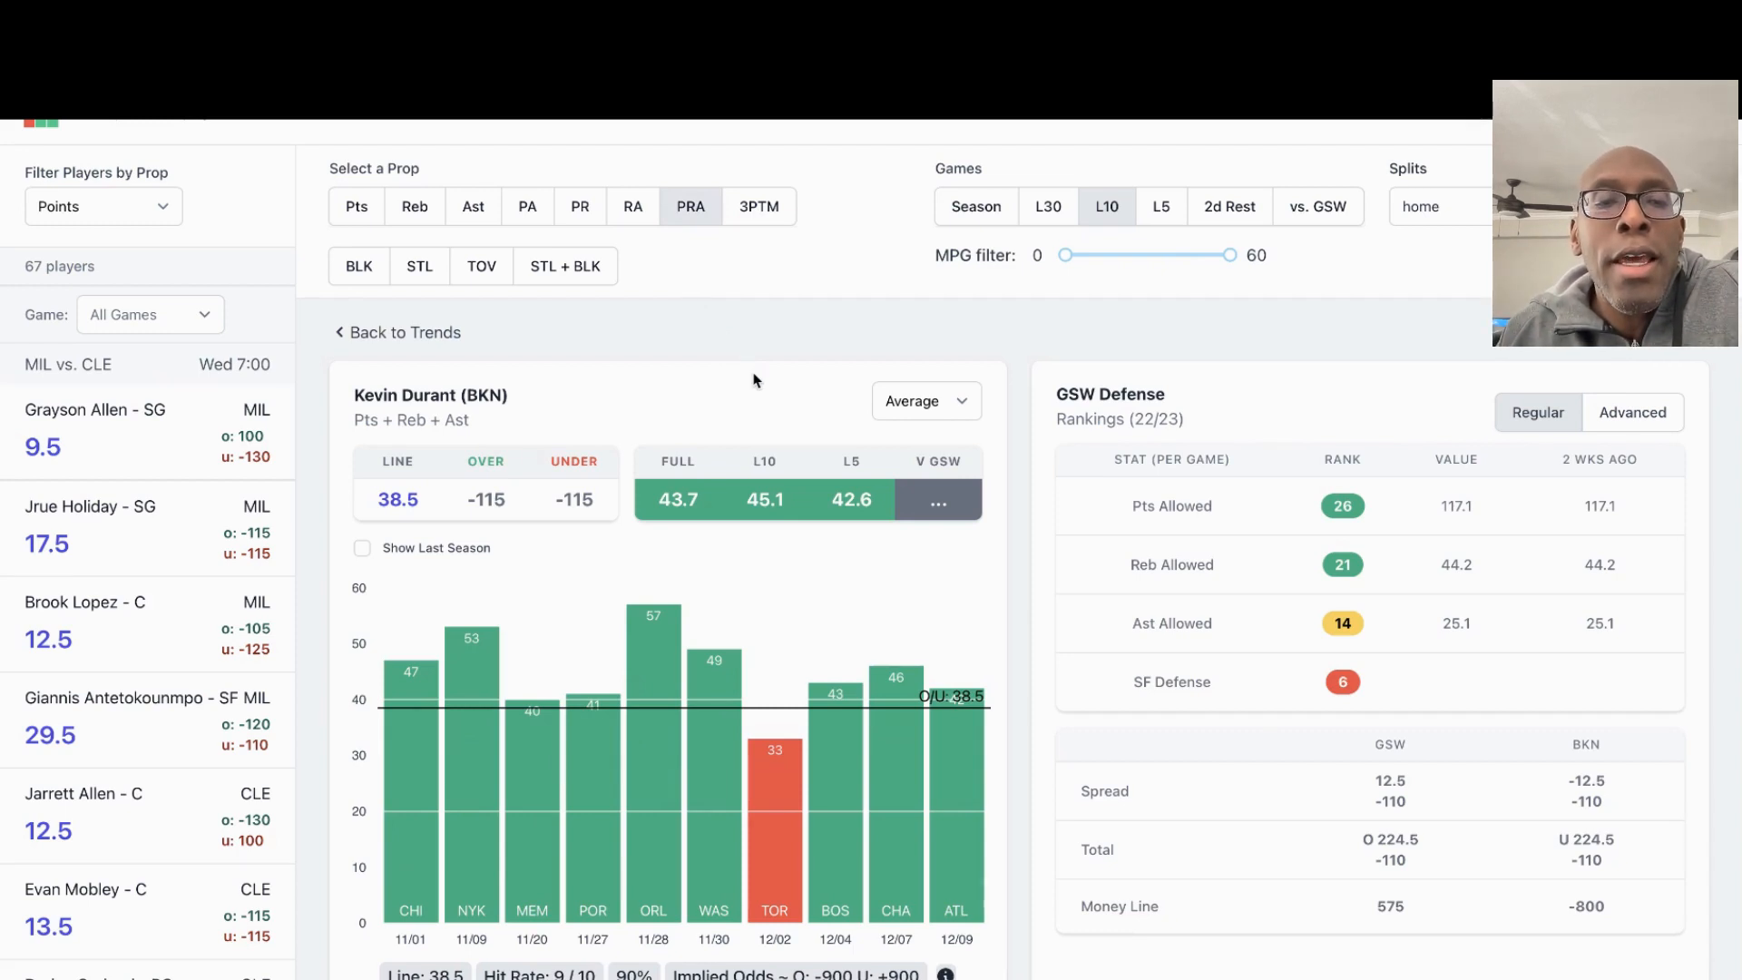
mouse_move(1167, 499)
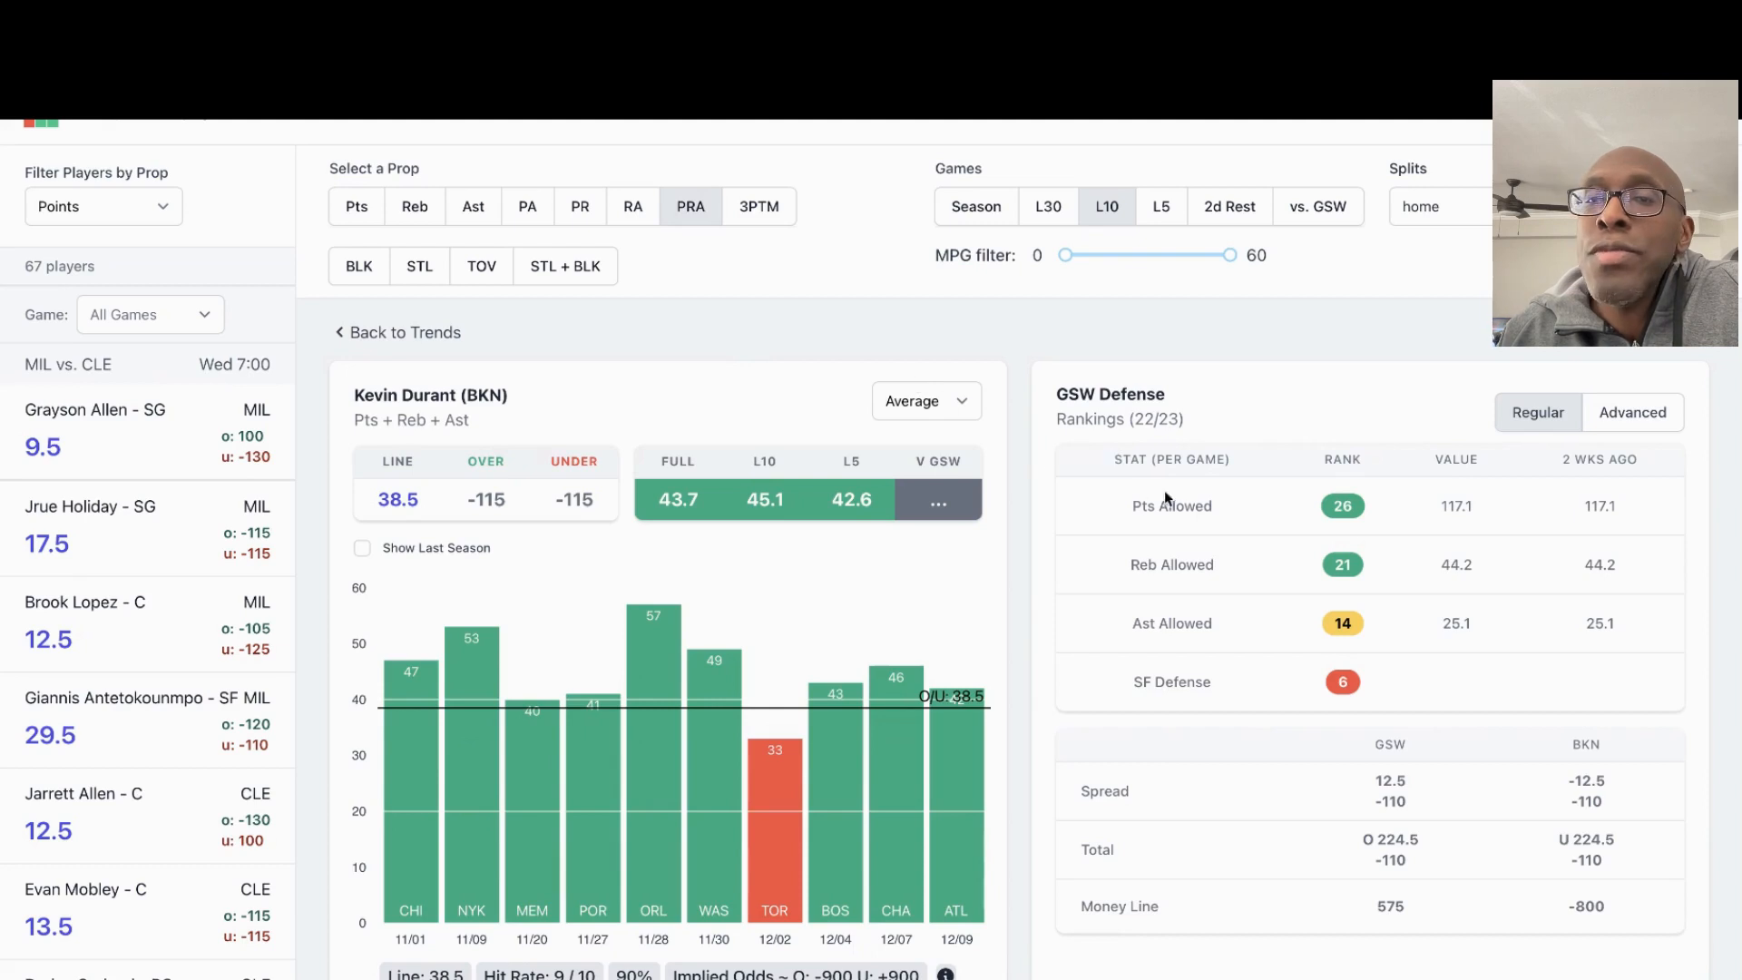
mouse_move(1222, 511)
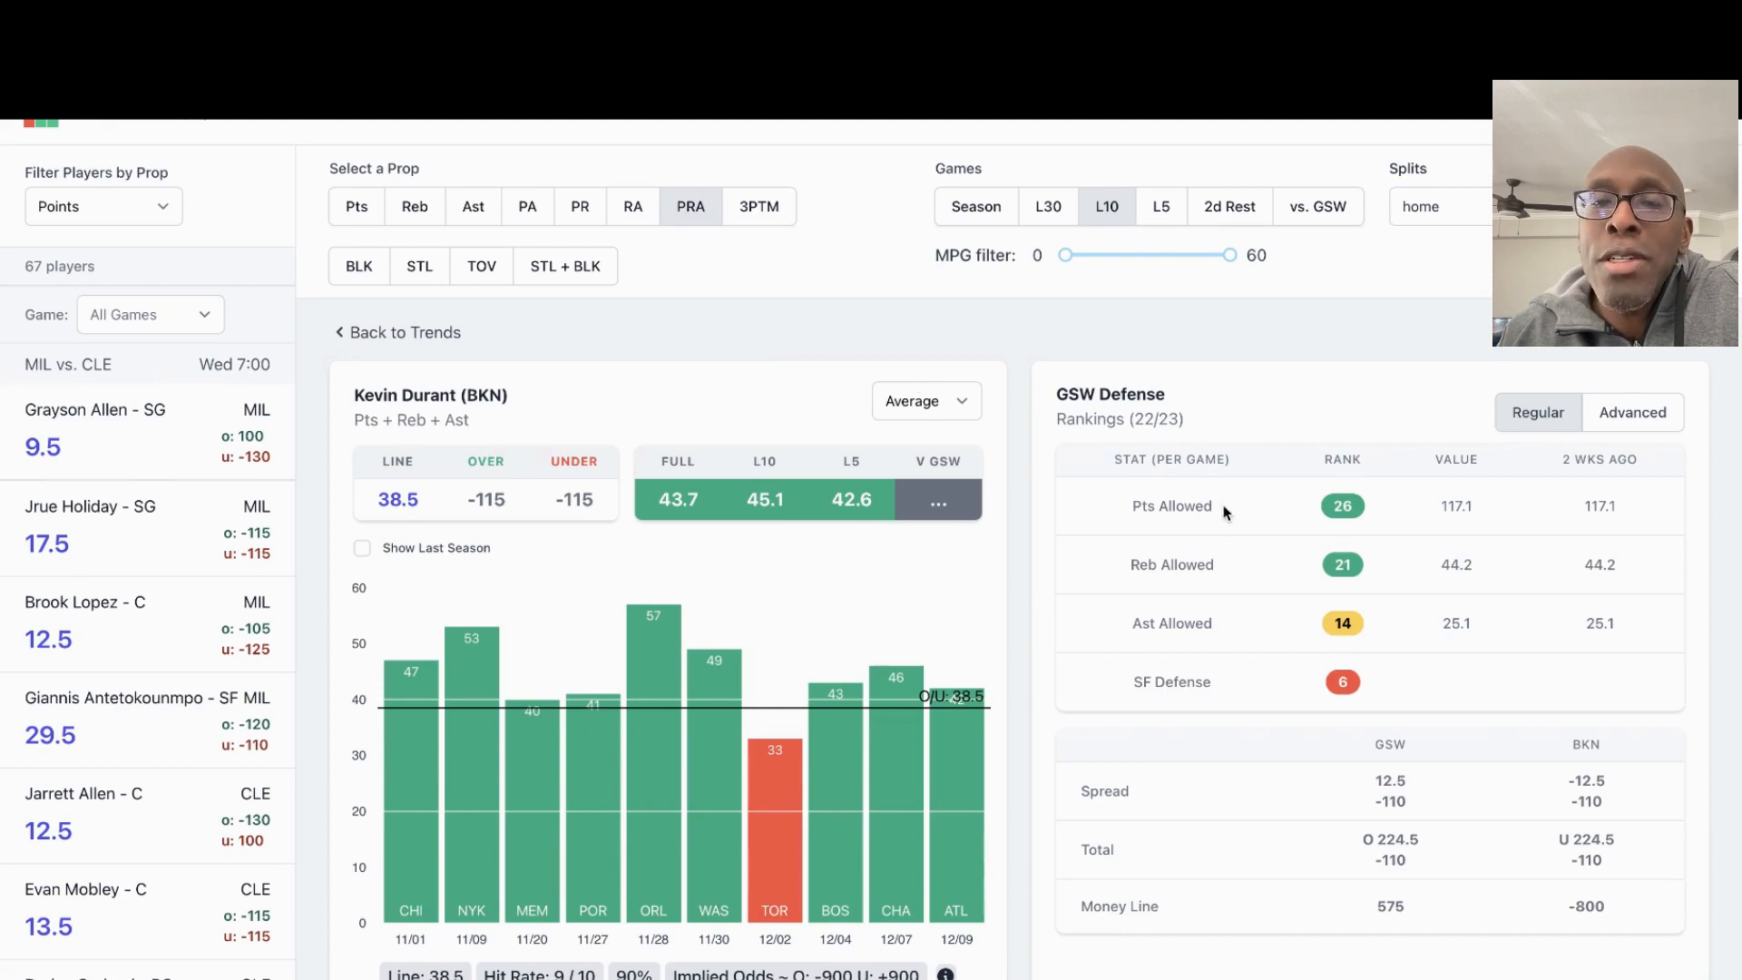
mouse_move(1266, 566)
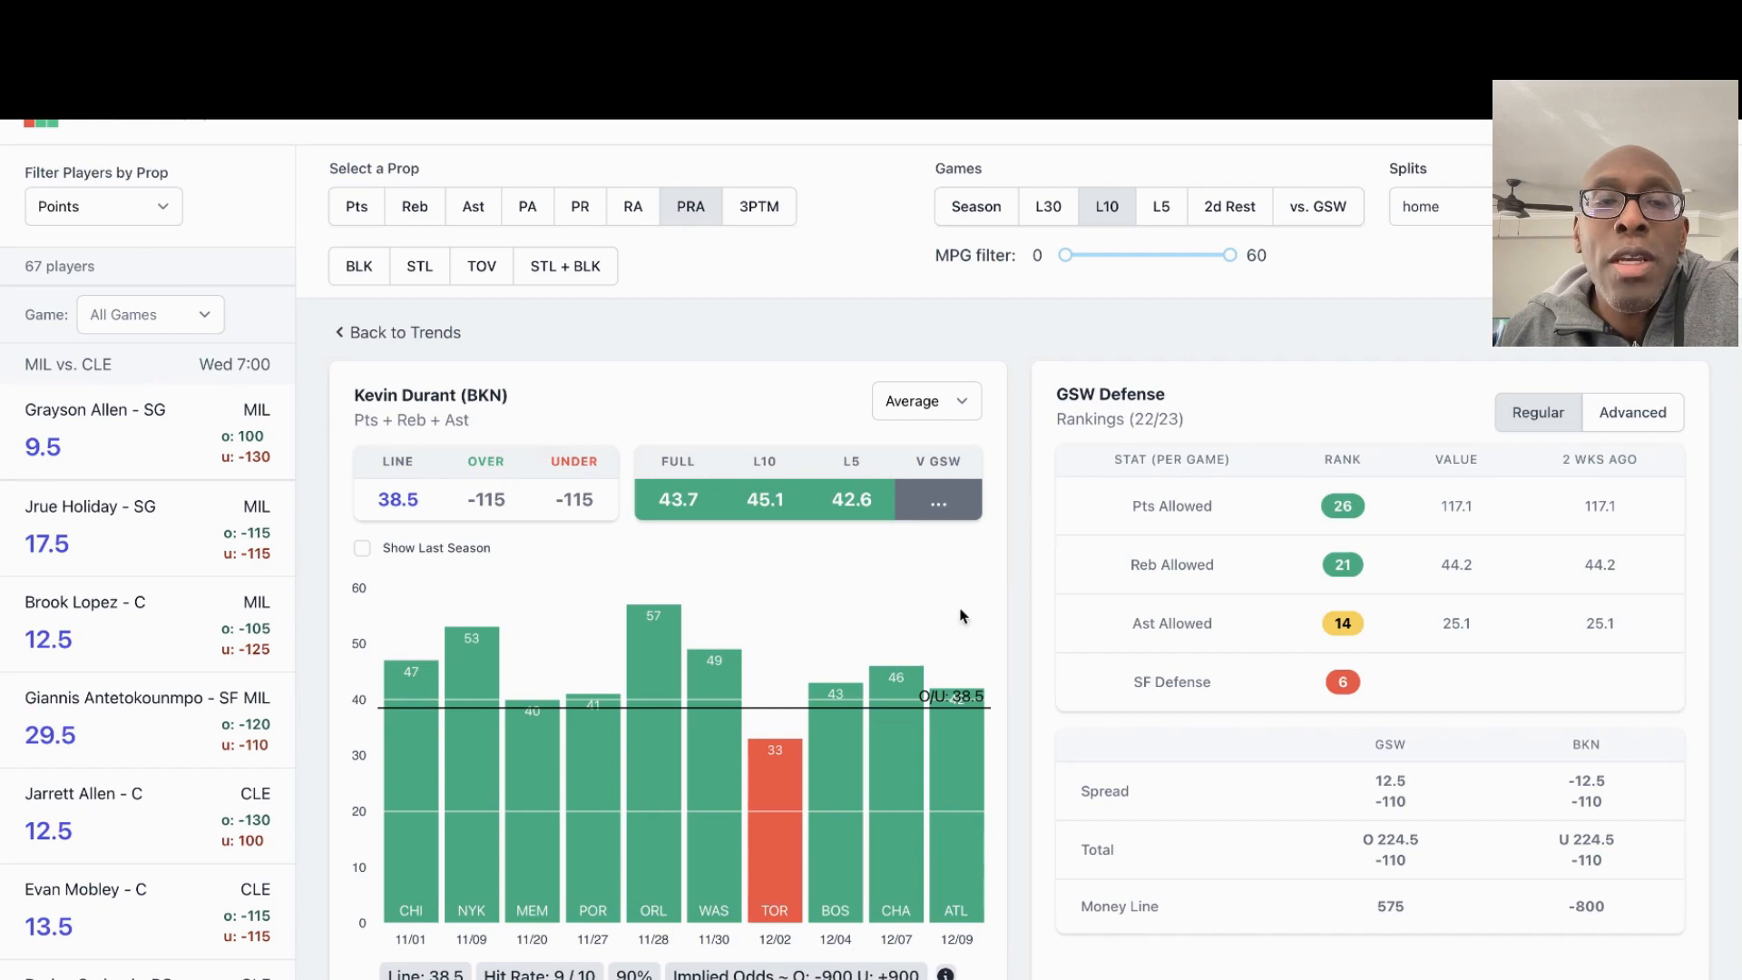
mouse_move(924, 688)
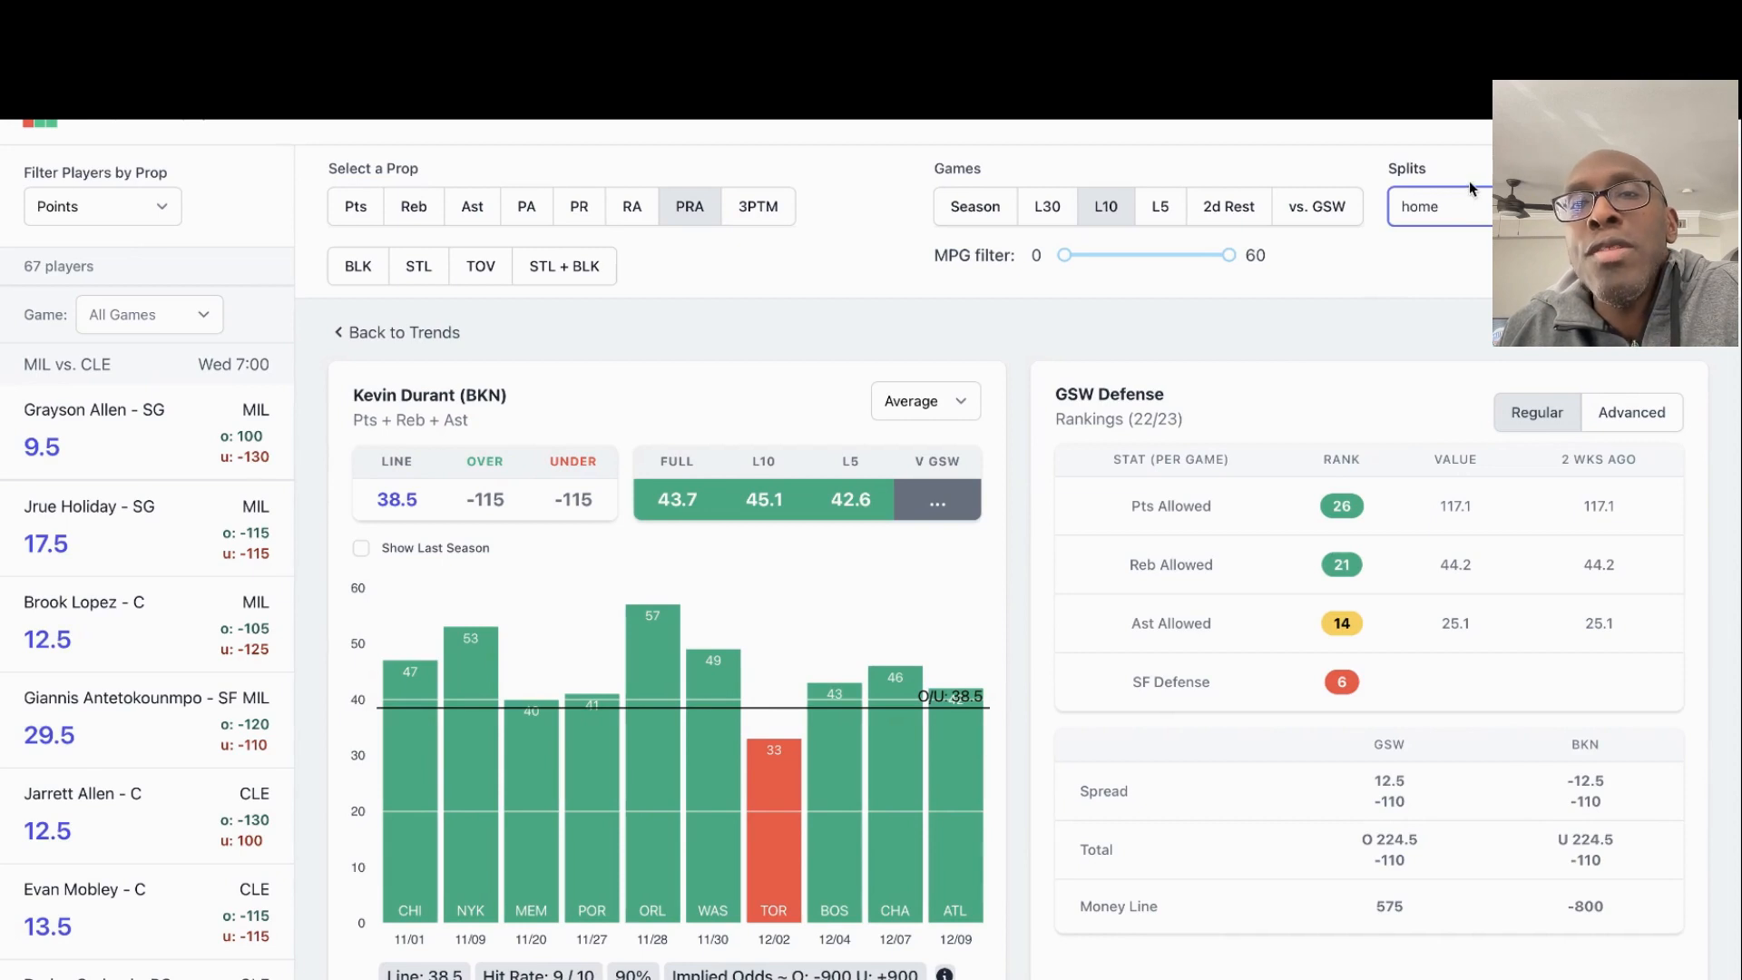
Set the Splits filter to All so the PRA chart covers every game
left_click(1441, 207)
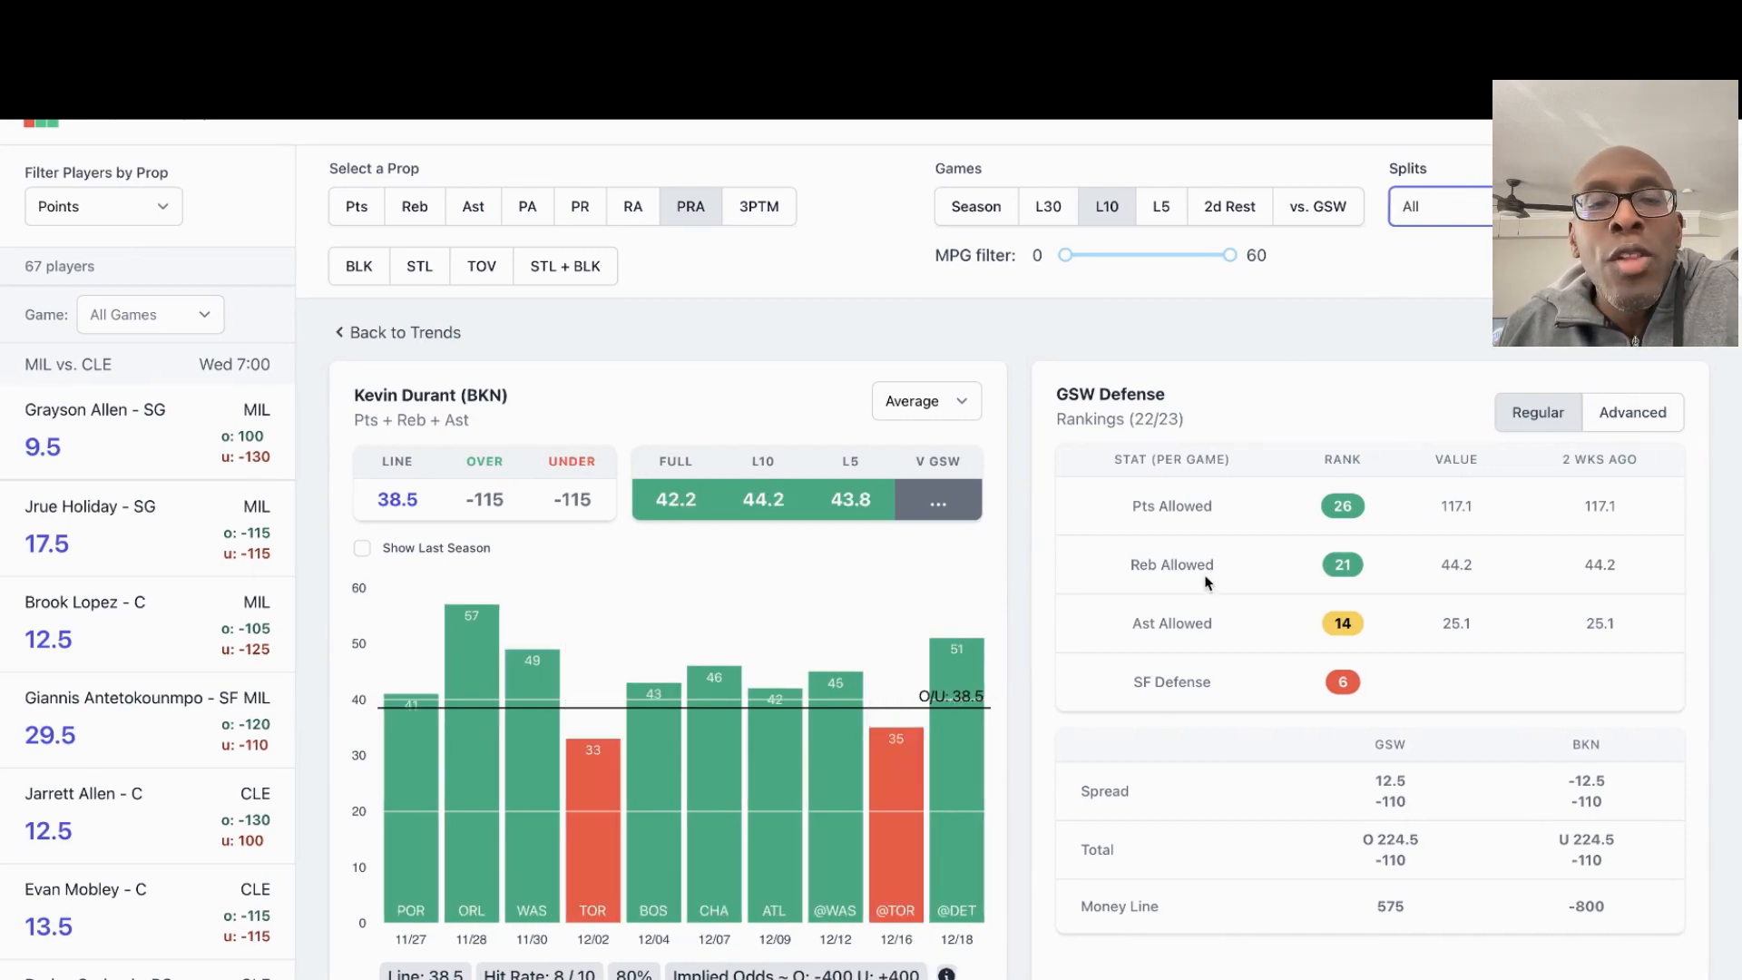
mouse_move(1010, 672)
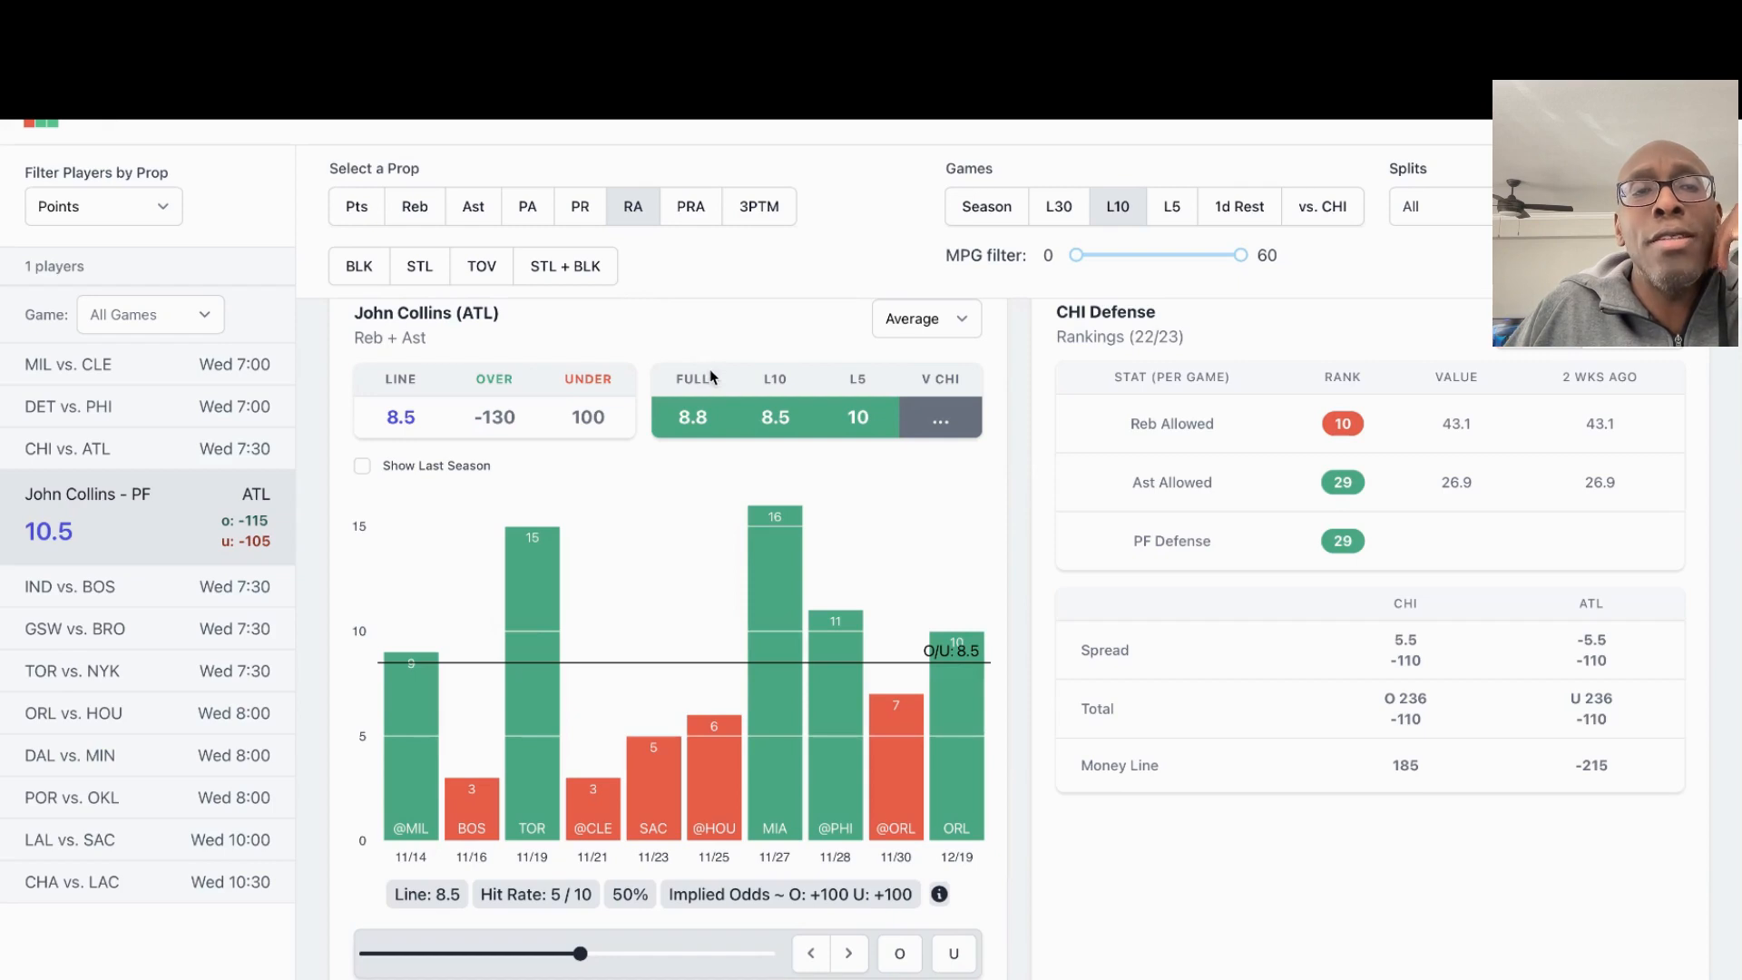
mouse_move(739, 380)
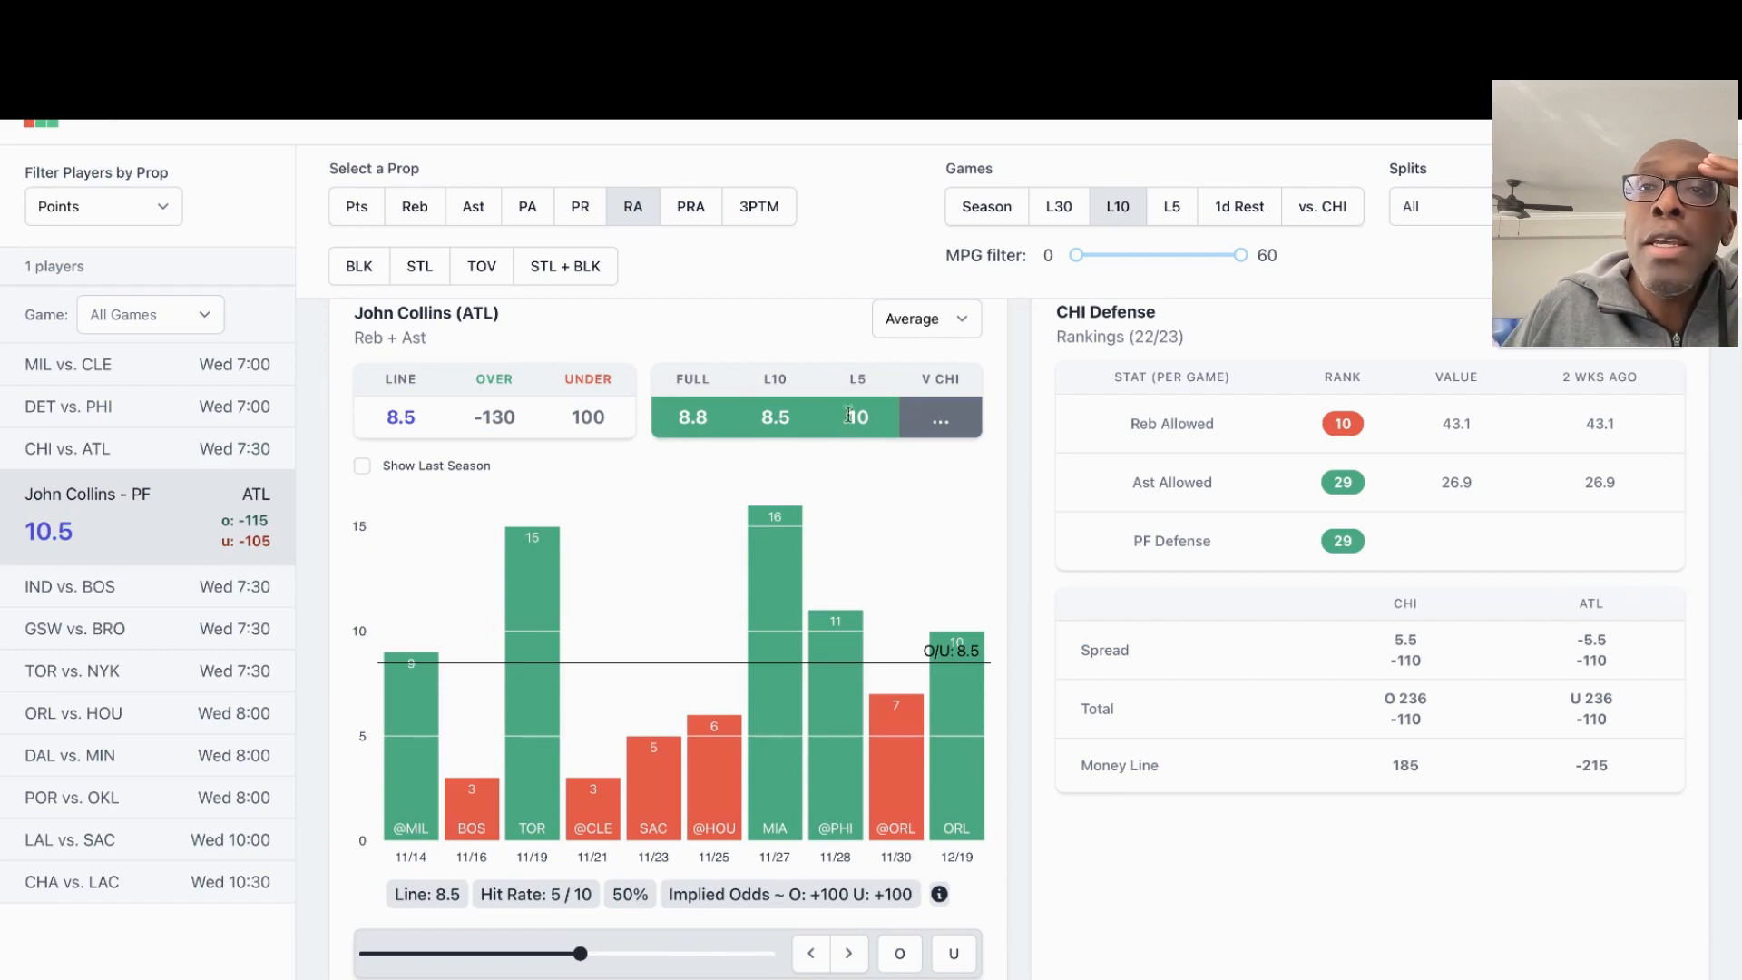
mouse_move(887, 438)
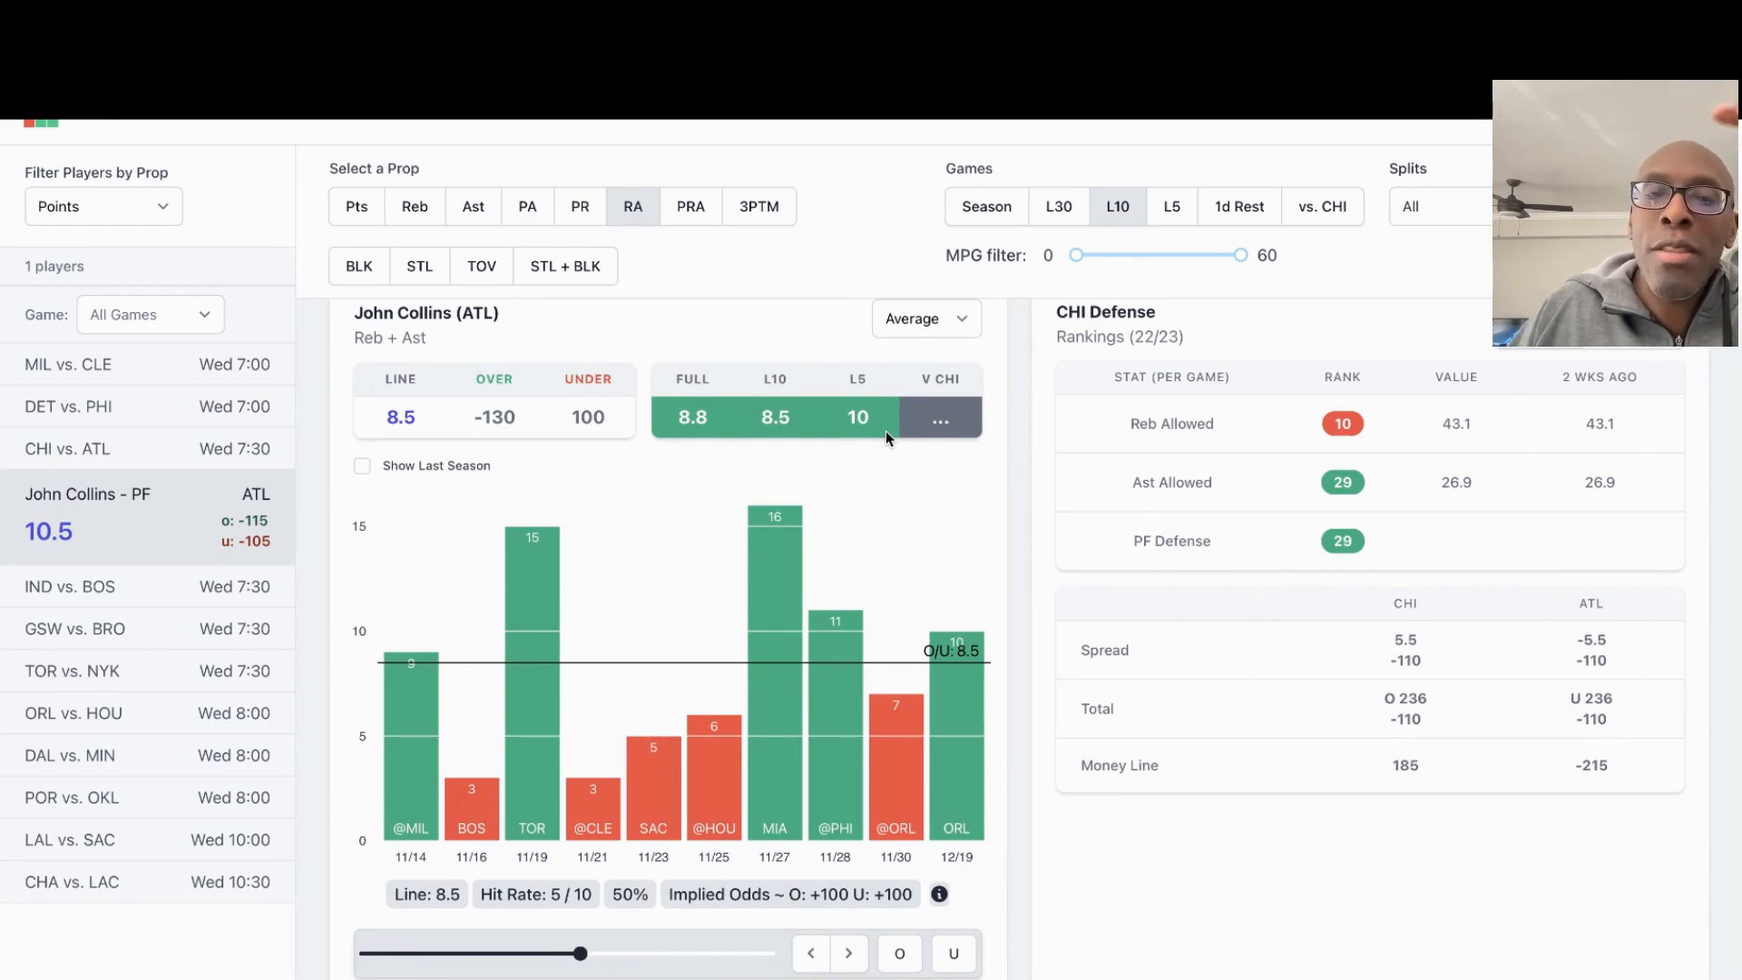
mouse_move(882, 469)
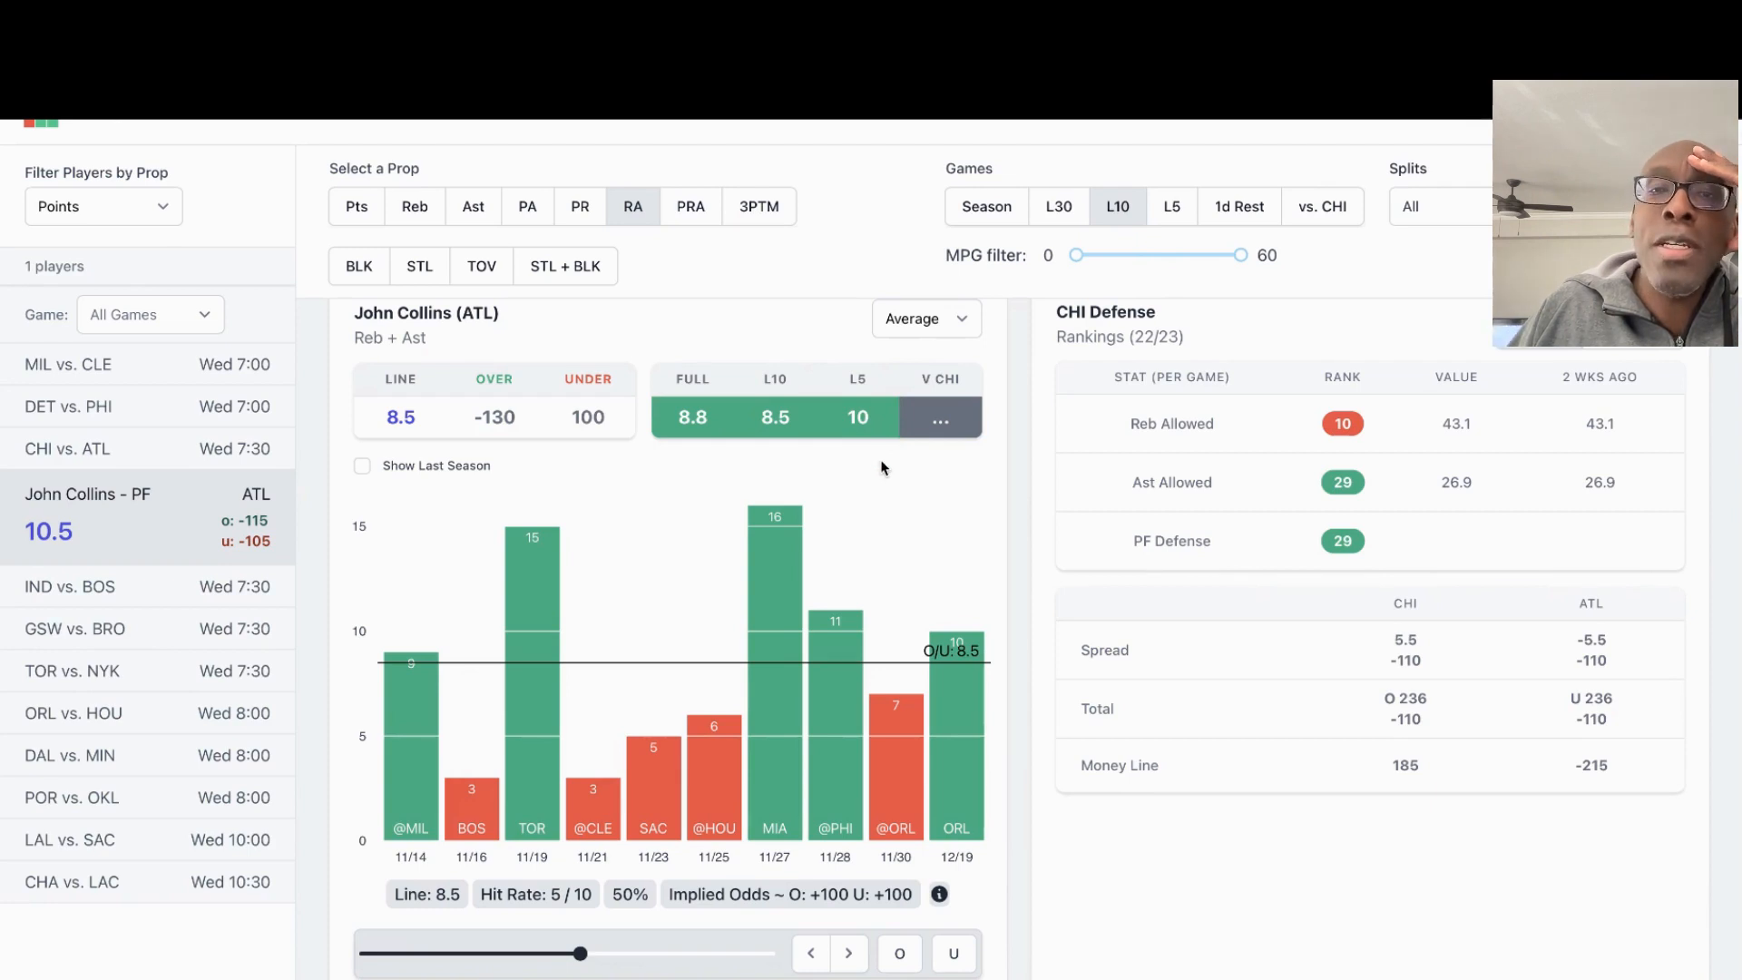
mouse_move(905, 472)
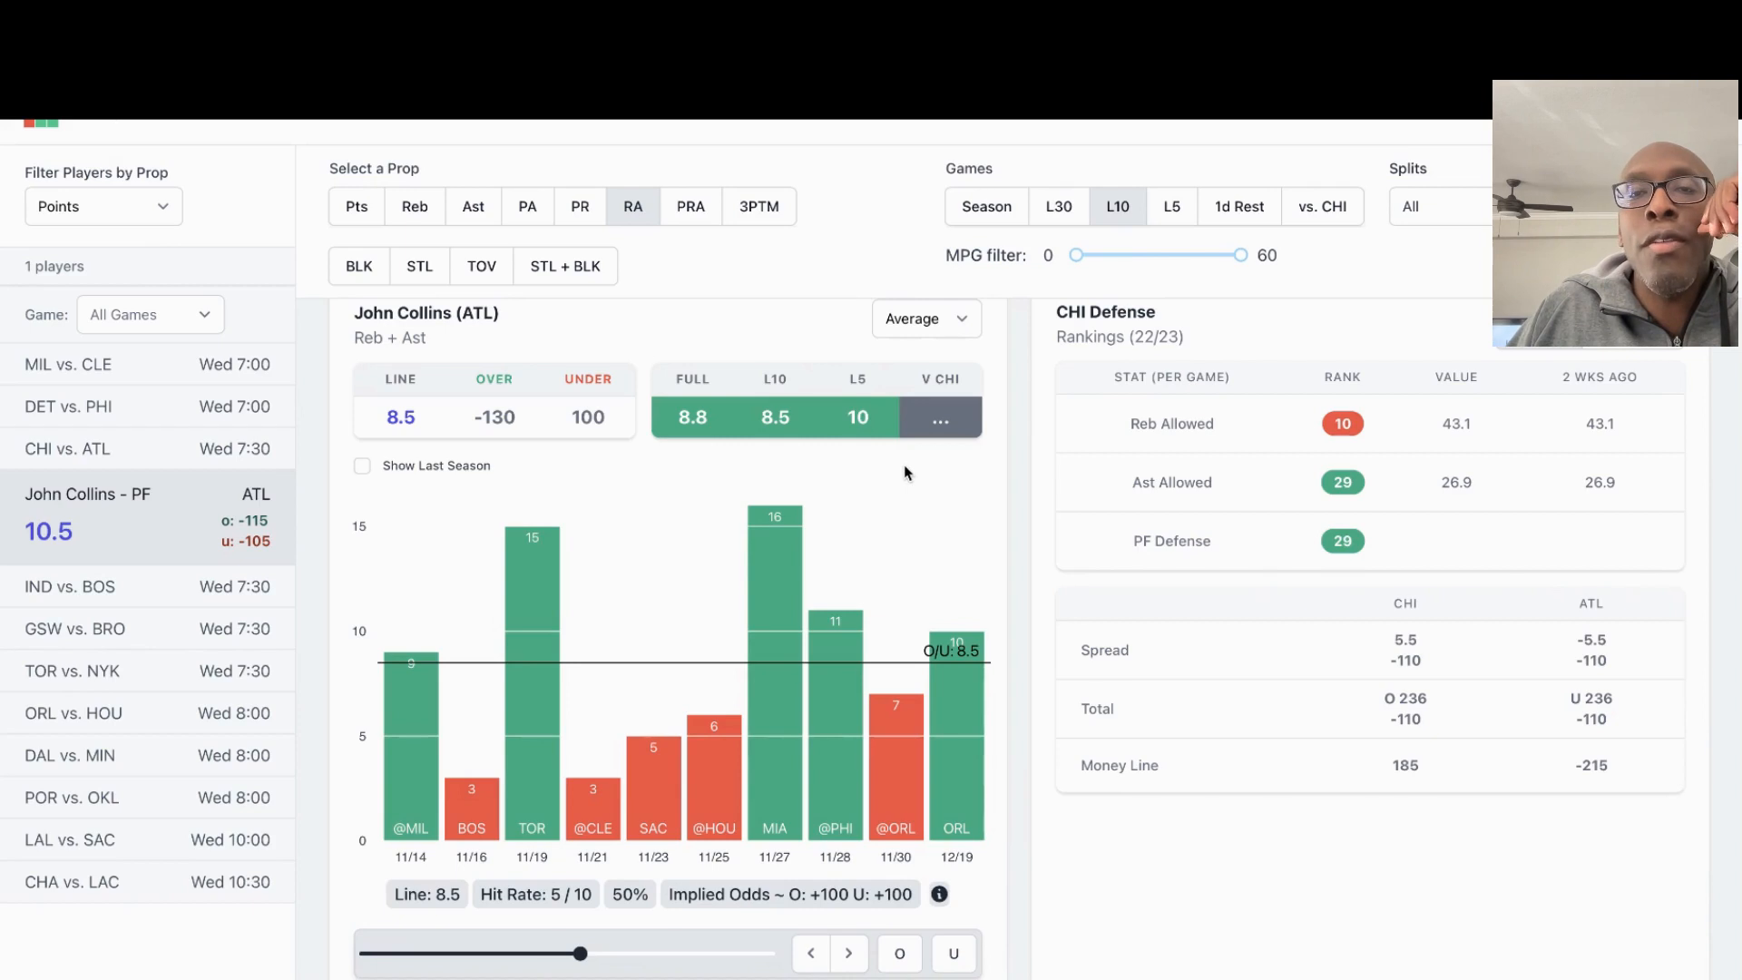
mouse_move(967, 488)
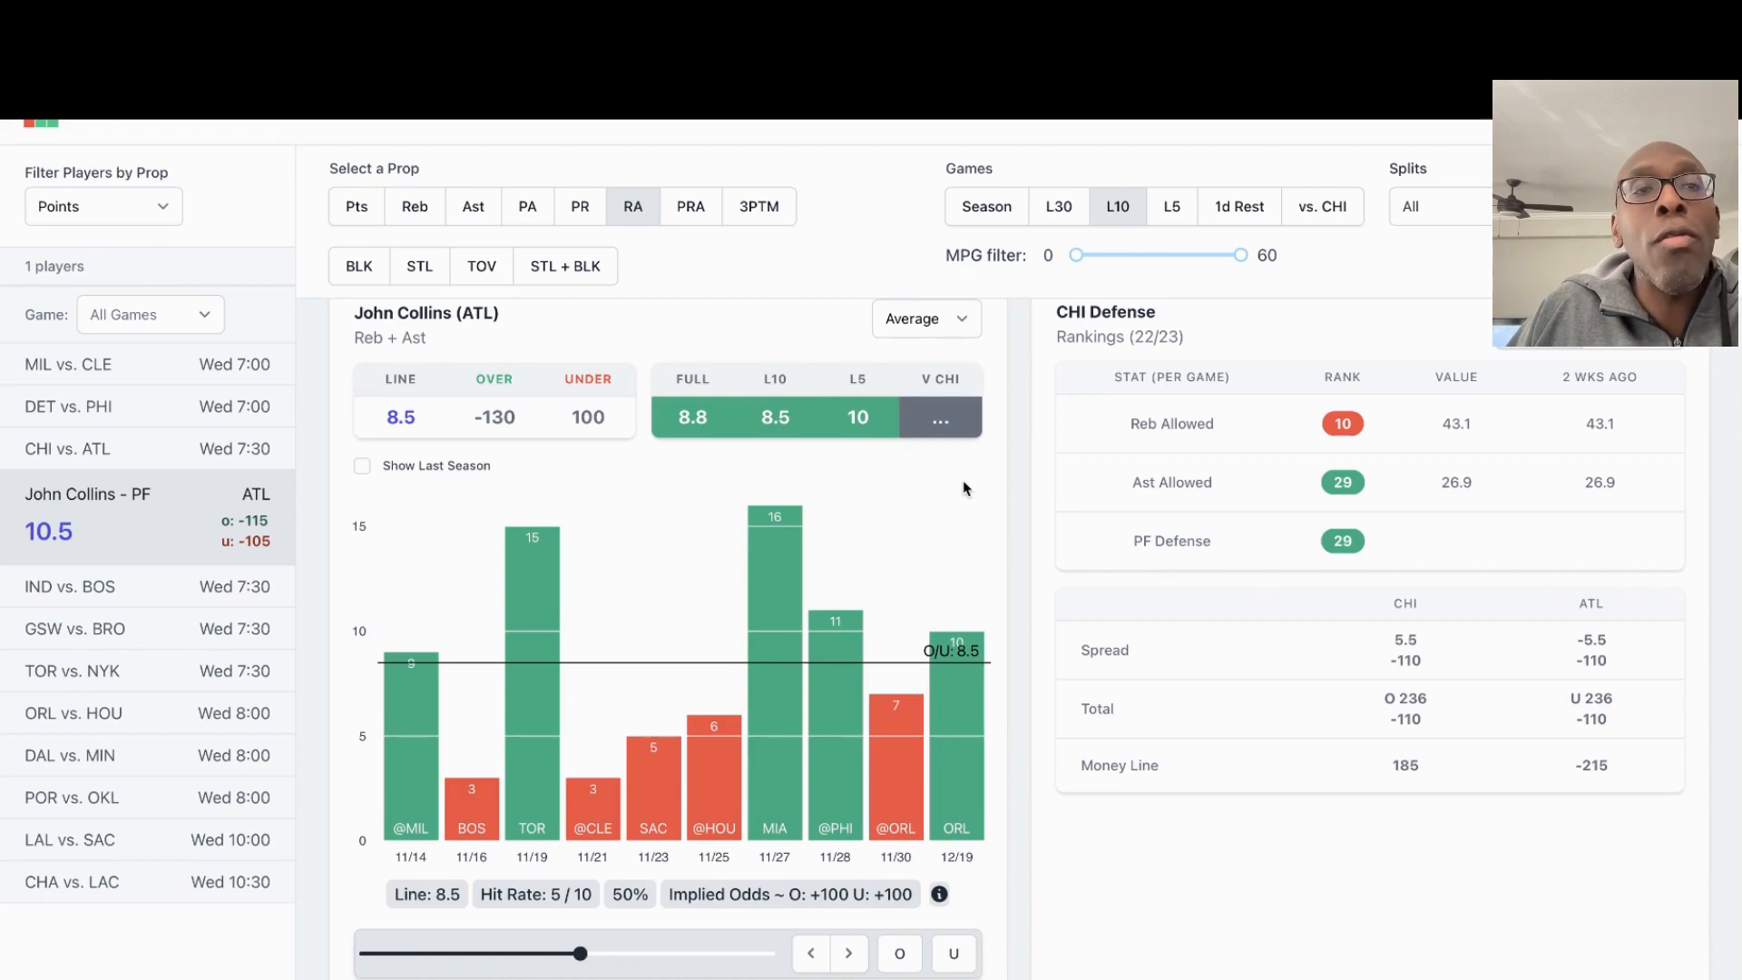
mouse_move(1011, 474)
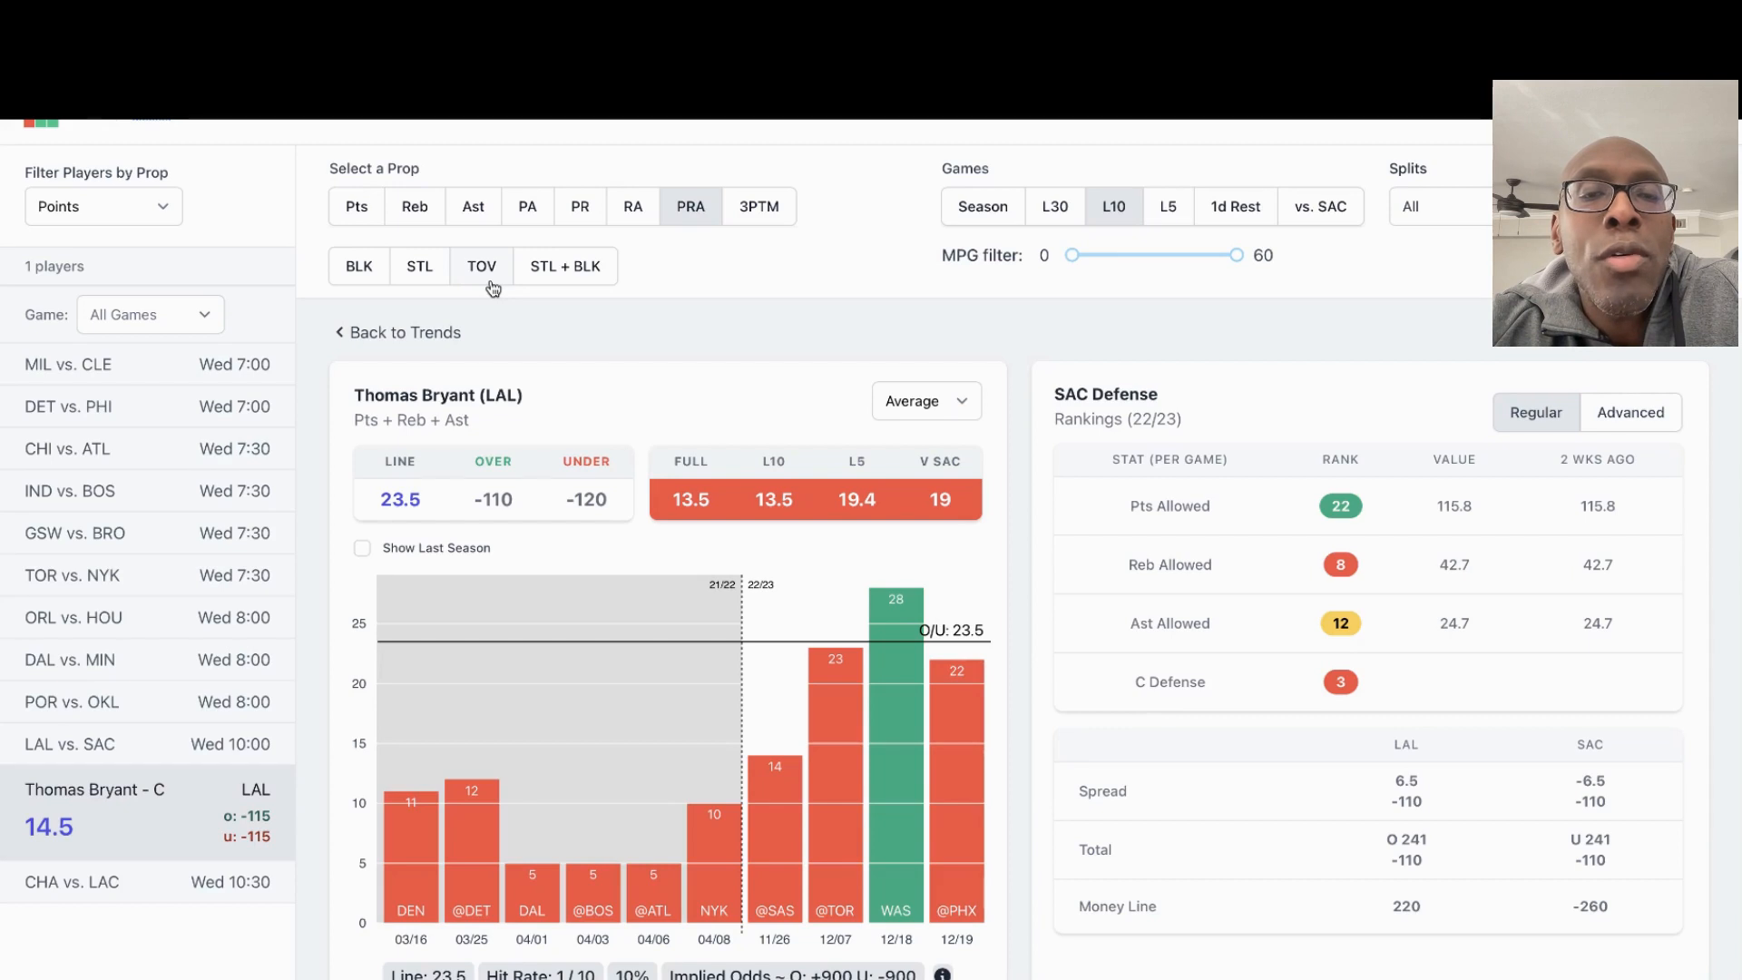
mouse_move(484, 318)
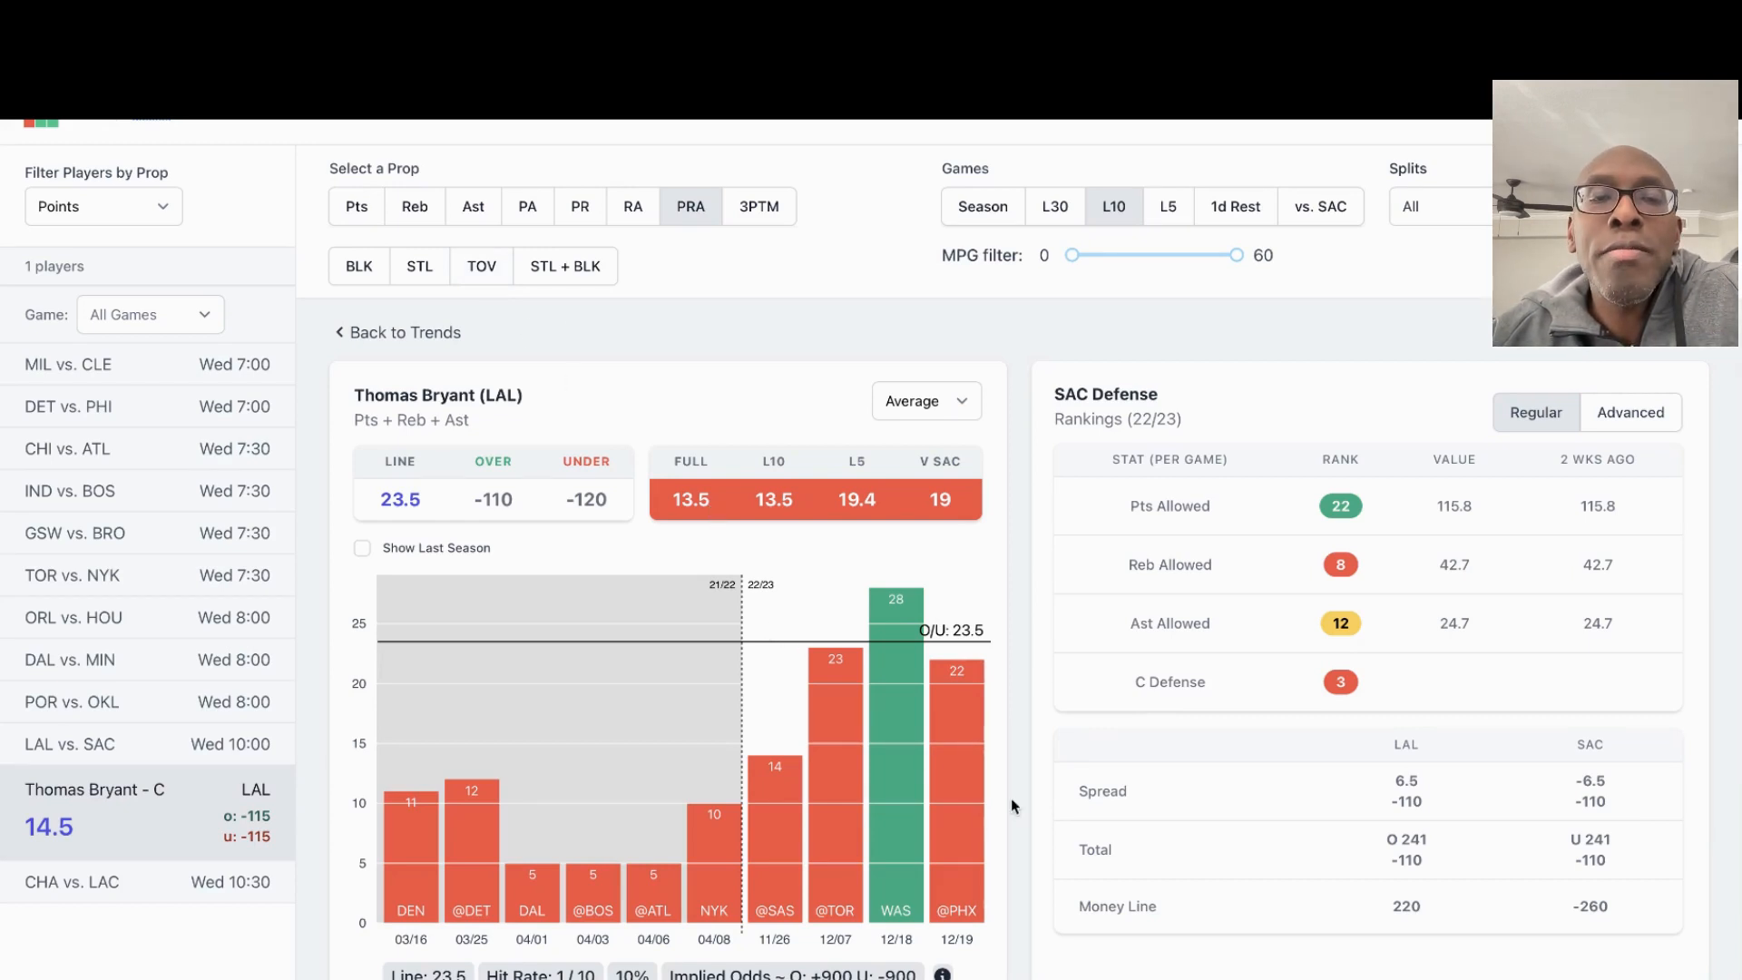
mouse_move(982, 797)
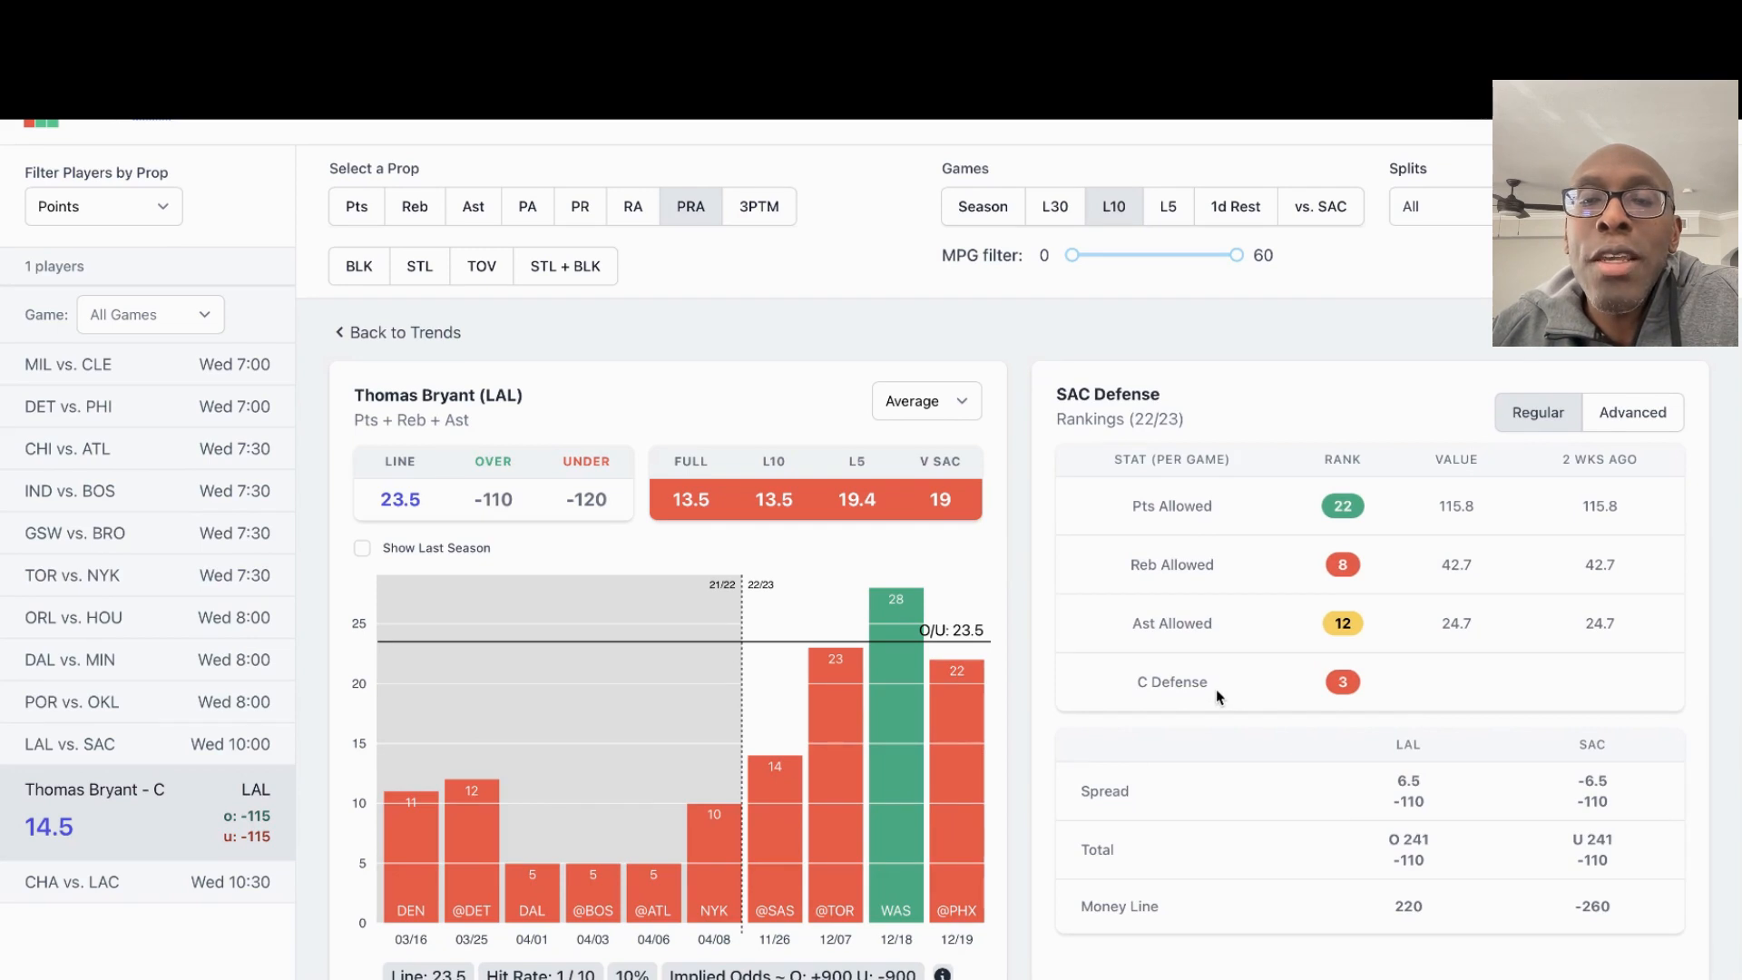
scroll("down", 3)
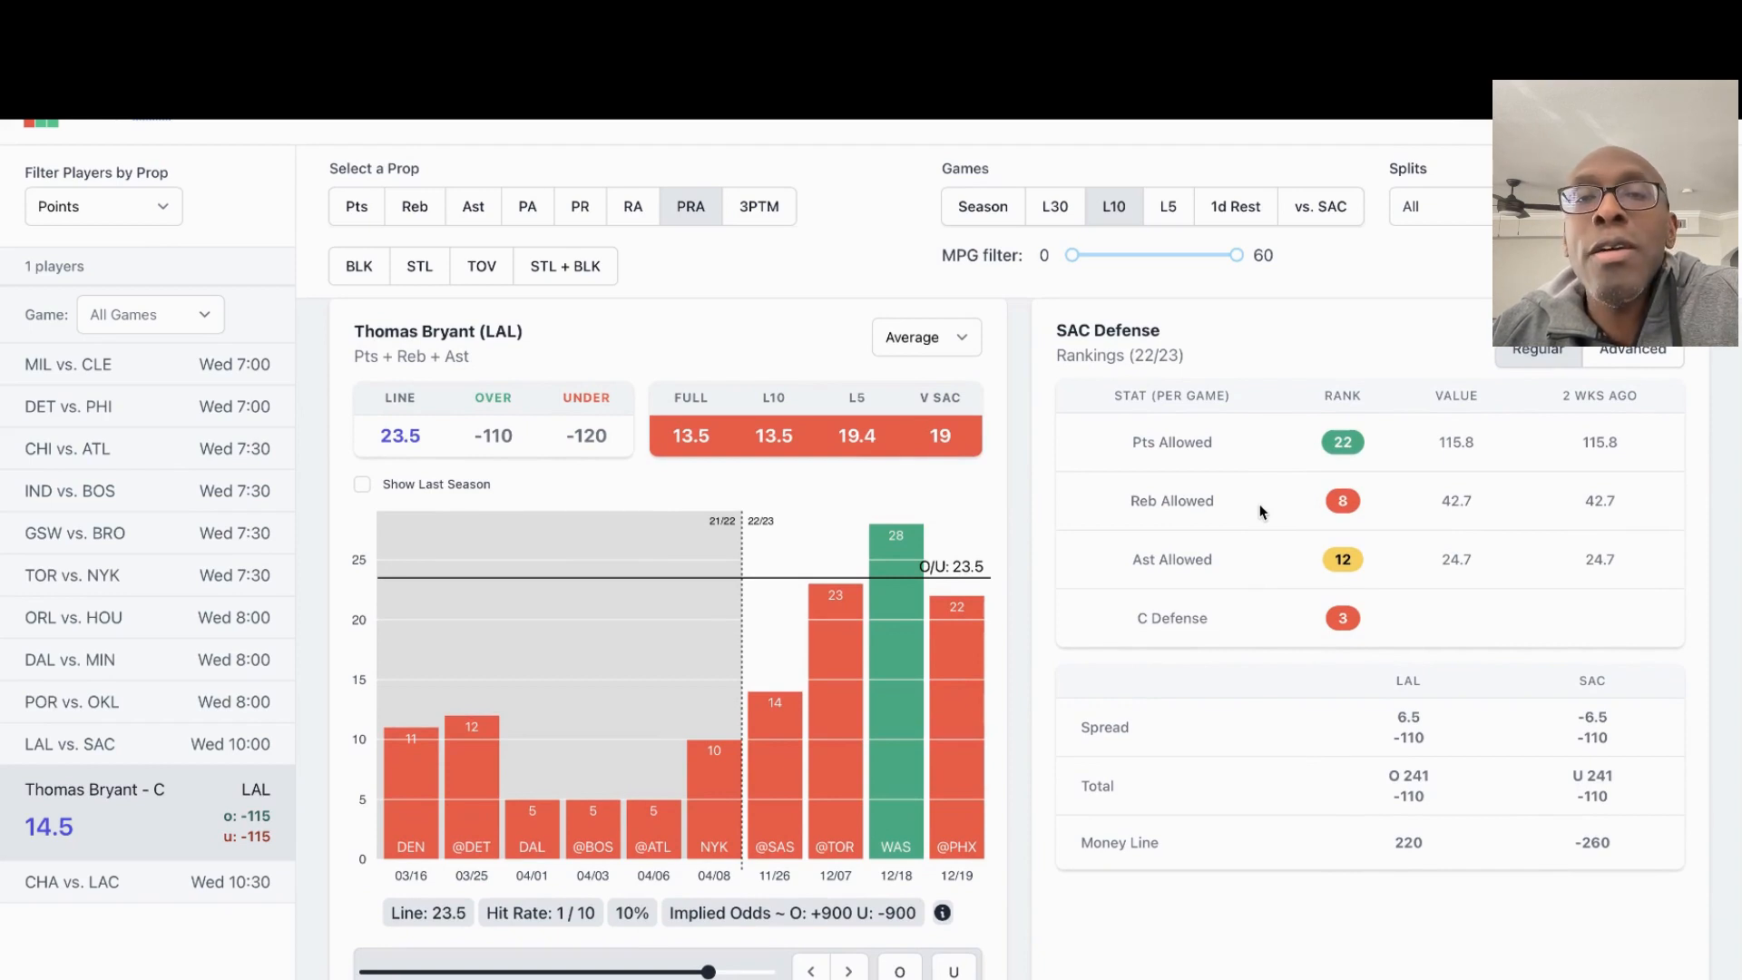
mouse_move(1259, 461)
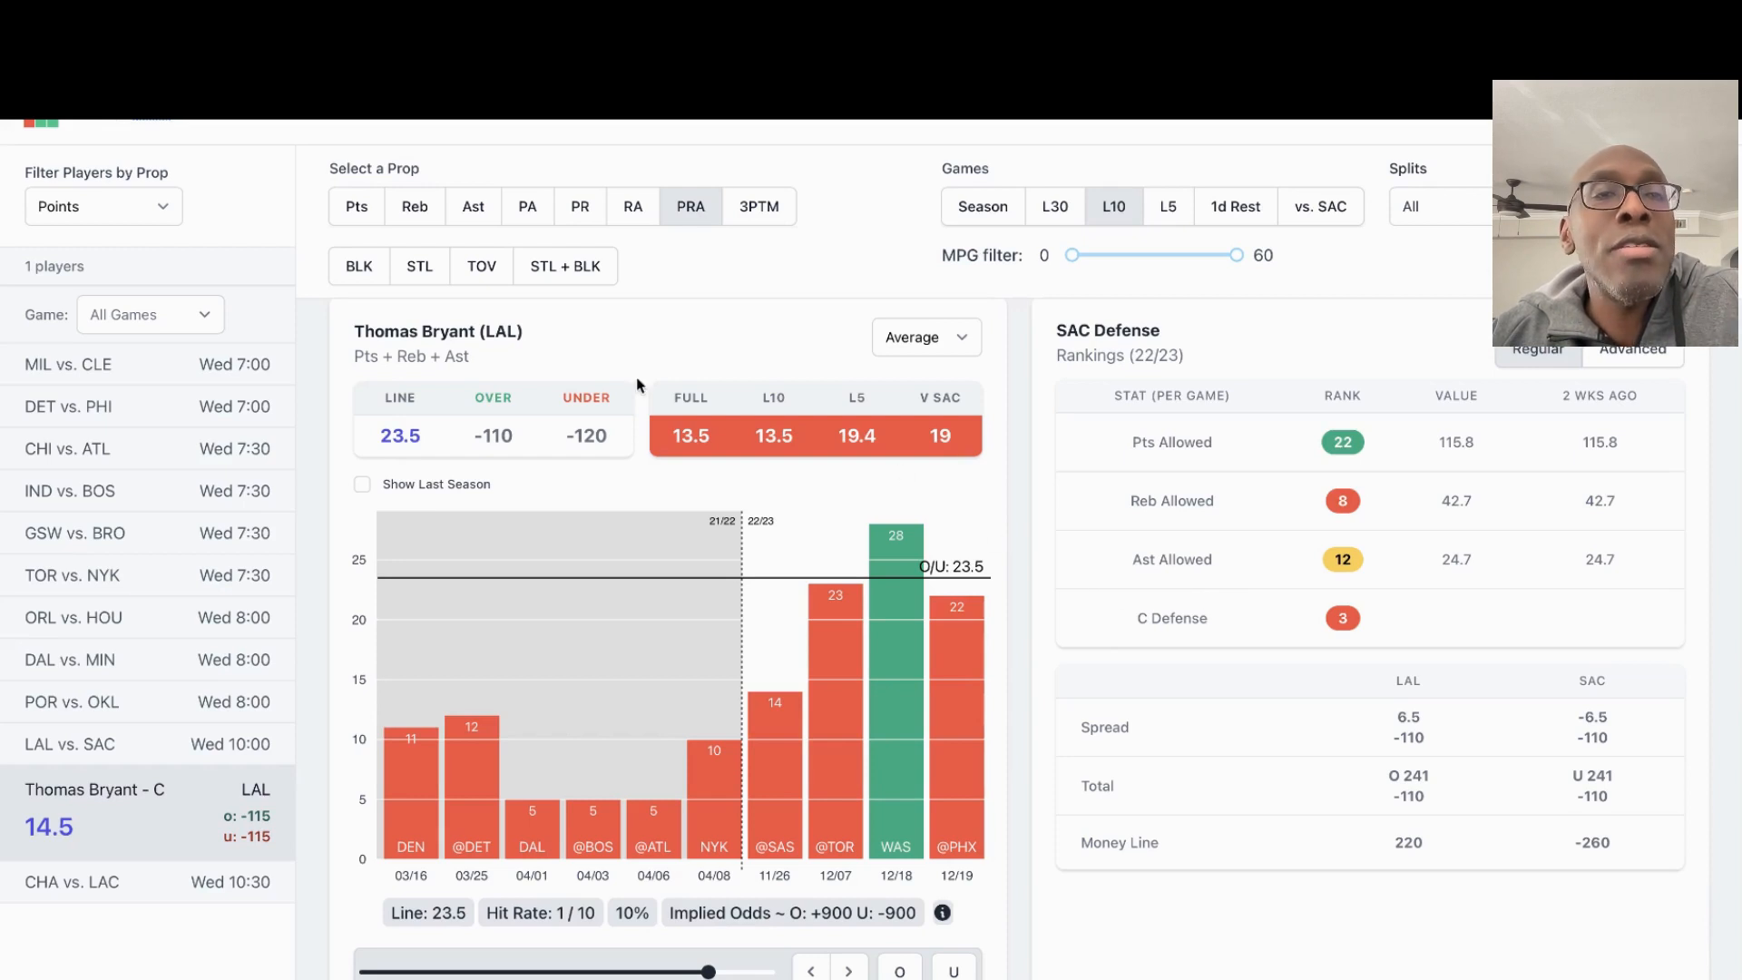
Toggle Bryant between Pts and PRA, settling on the 14.5-line points prop
left_click(356, 205)
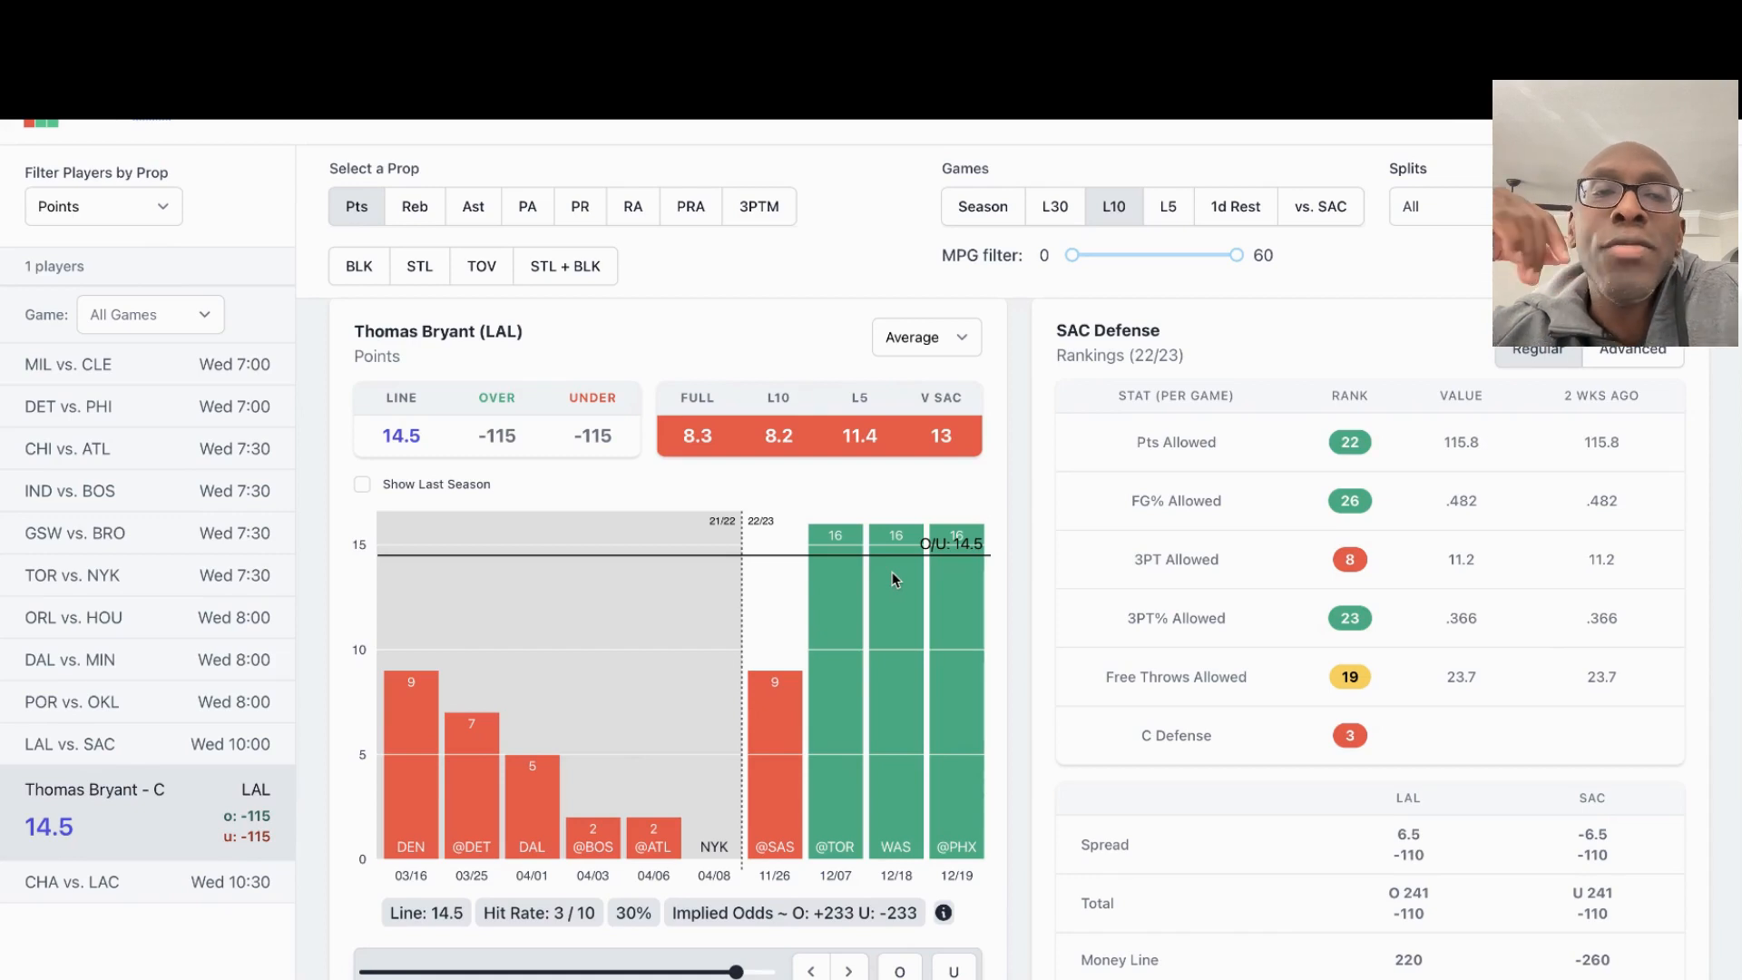
mouse_move(622, 361)
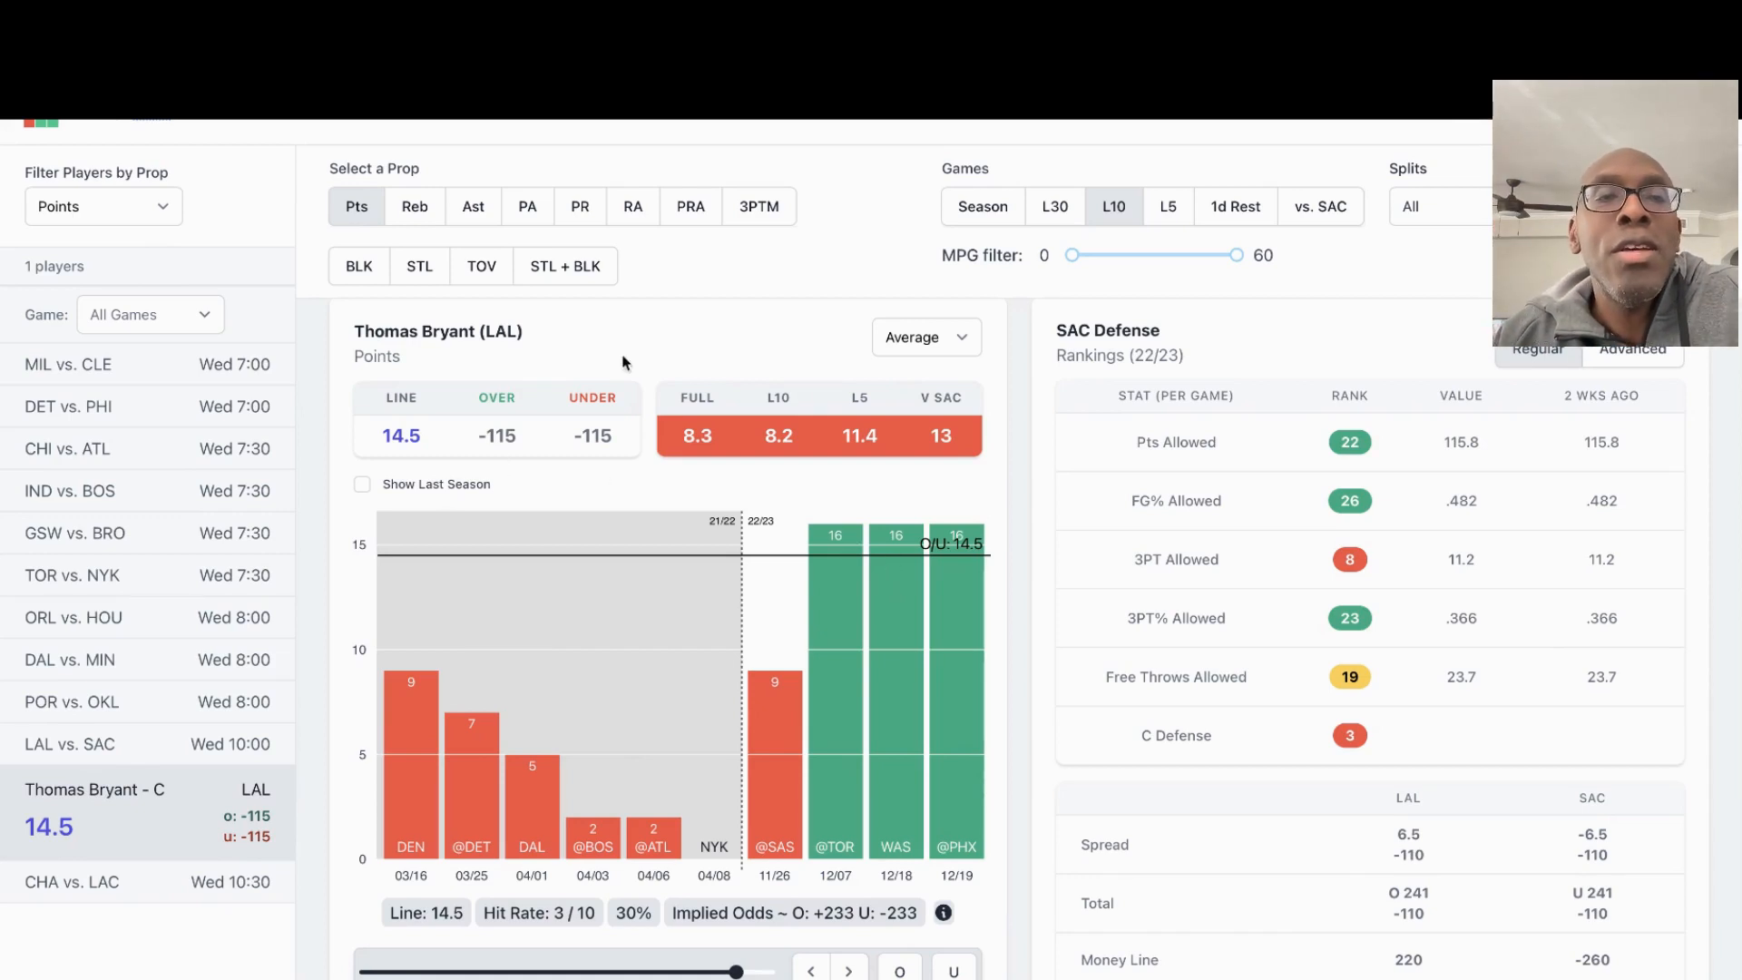
left_click(689, 206)
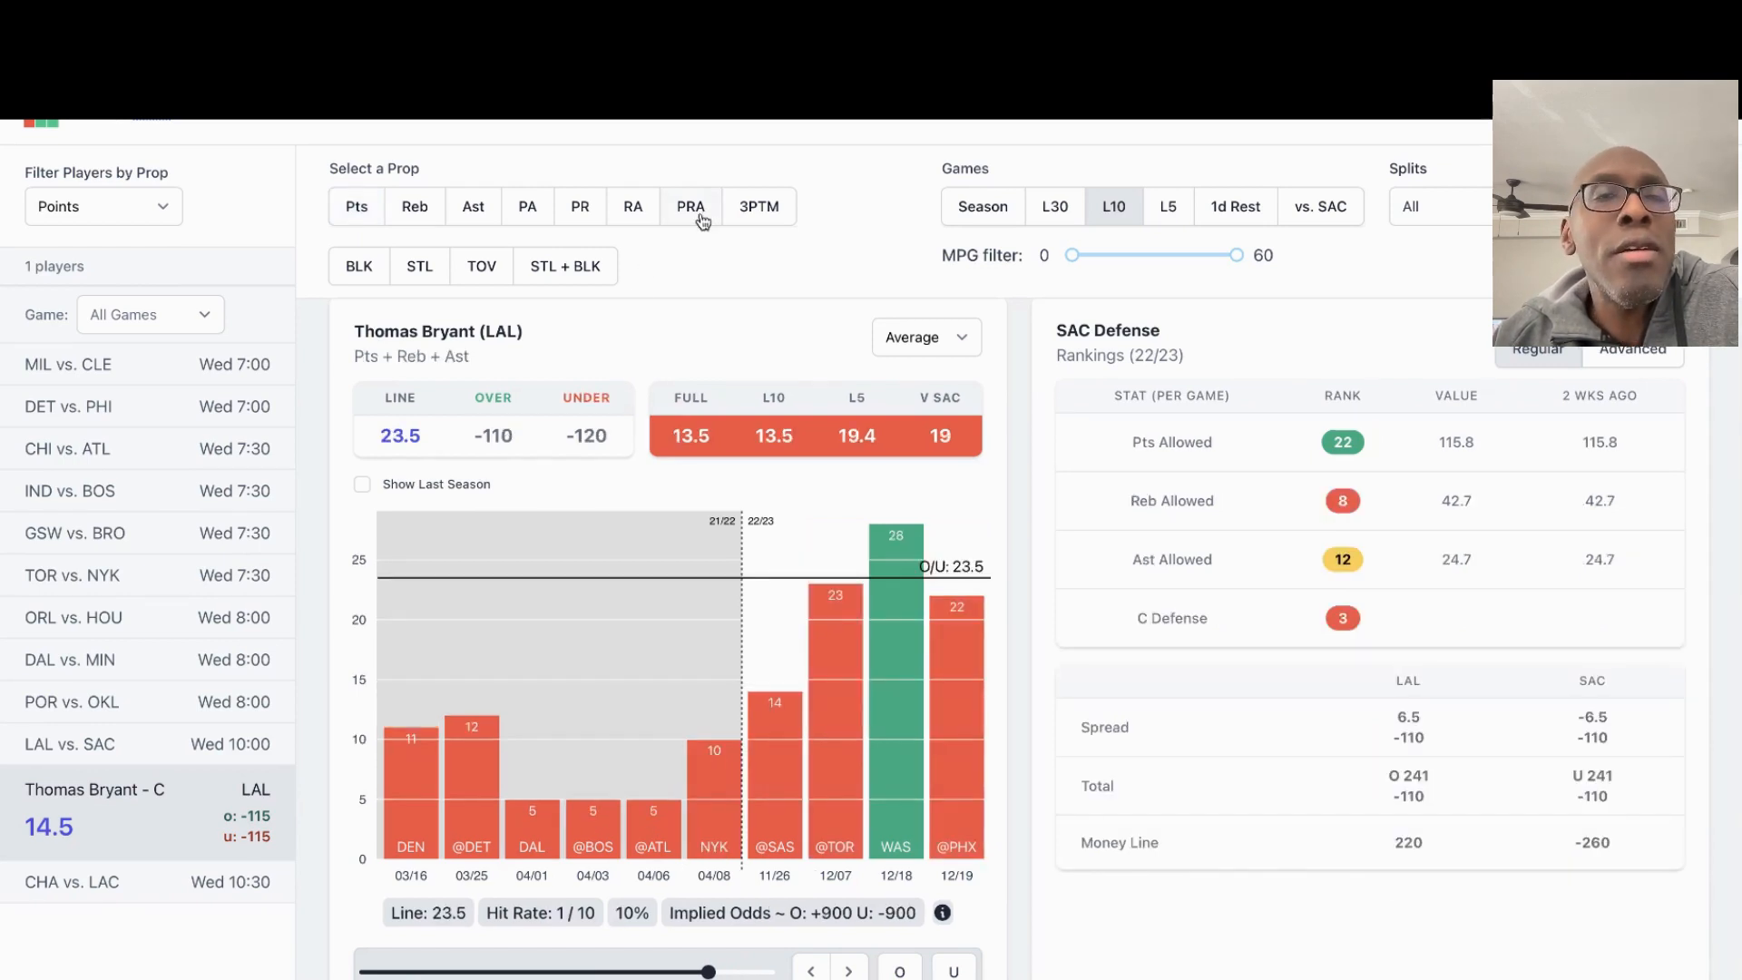
left_click(356, 207)
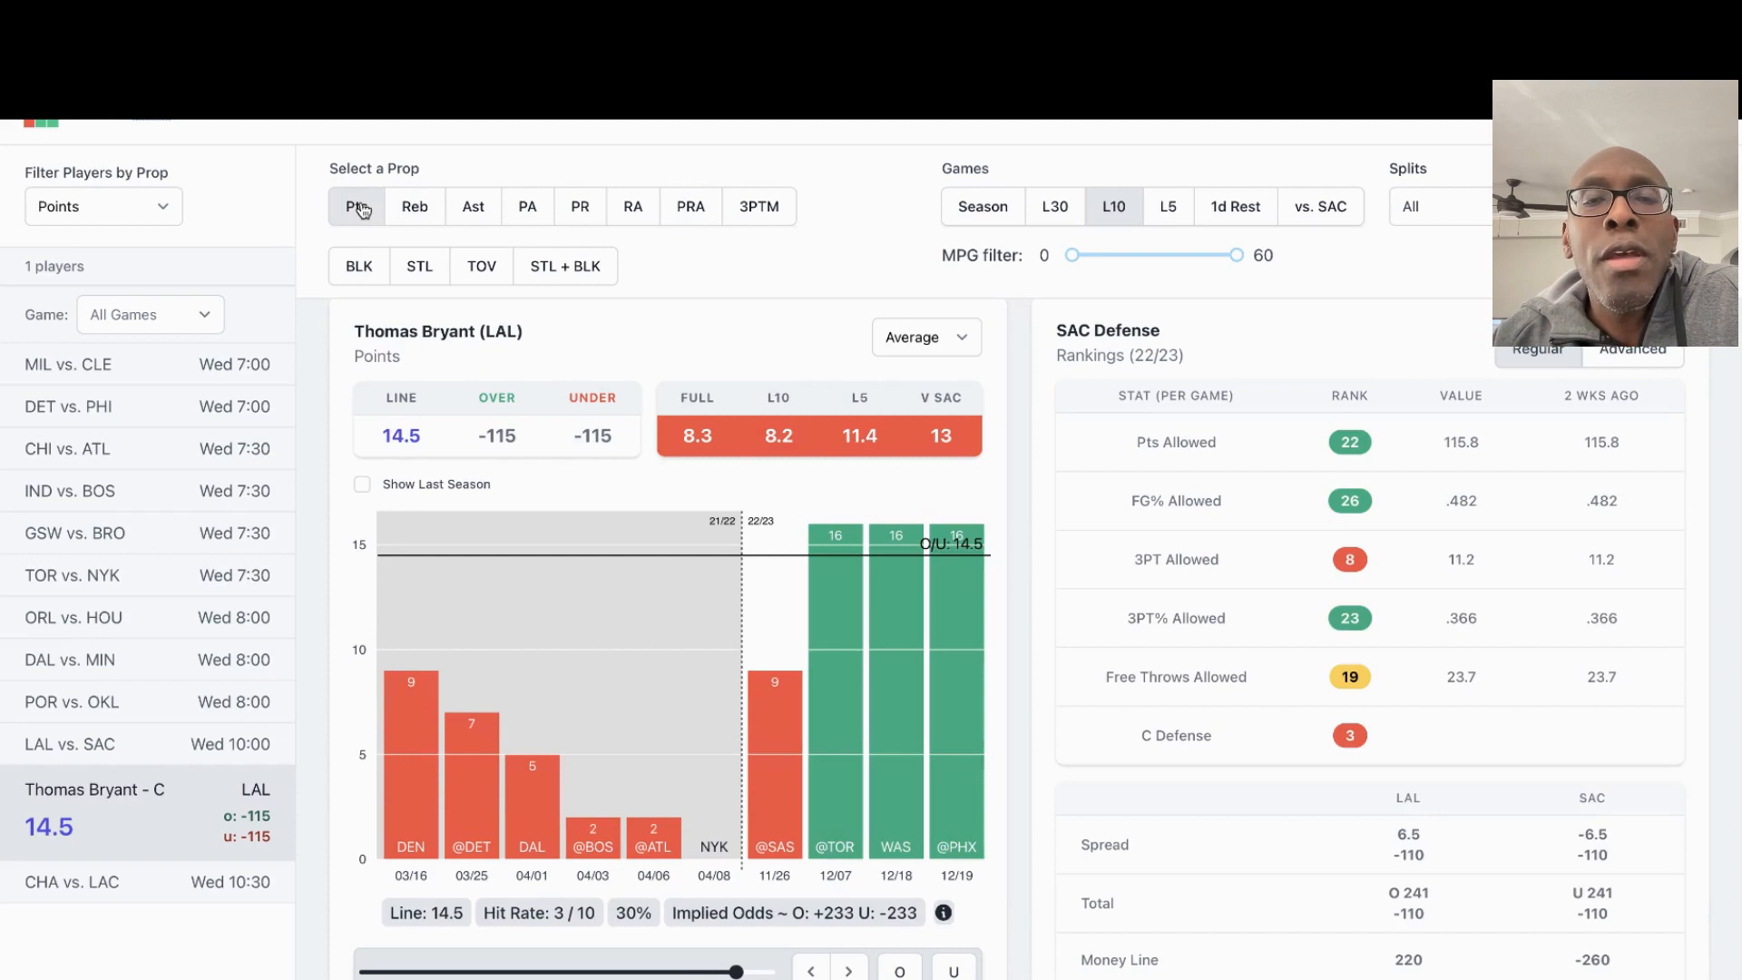